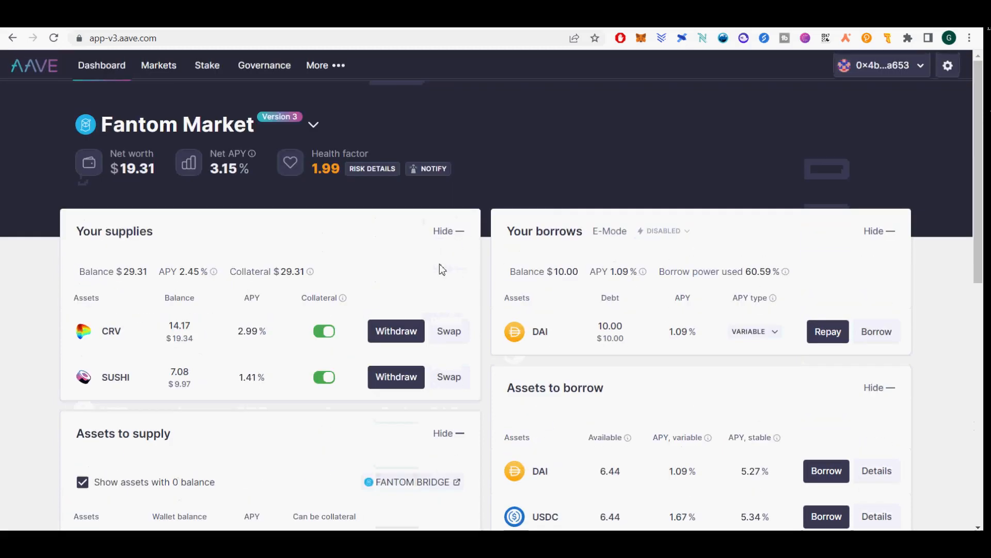
Expand the market dropdown beside the Fantom Market title to list Version 3 and Version 2 markets
{"action": "left_click", "coordinate": [313, 124]}
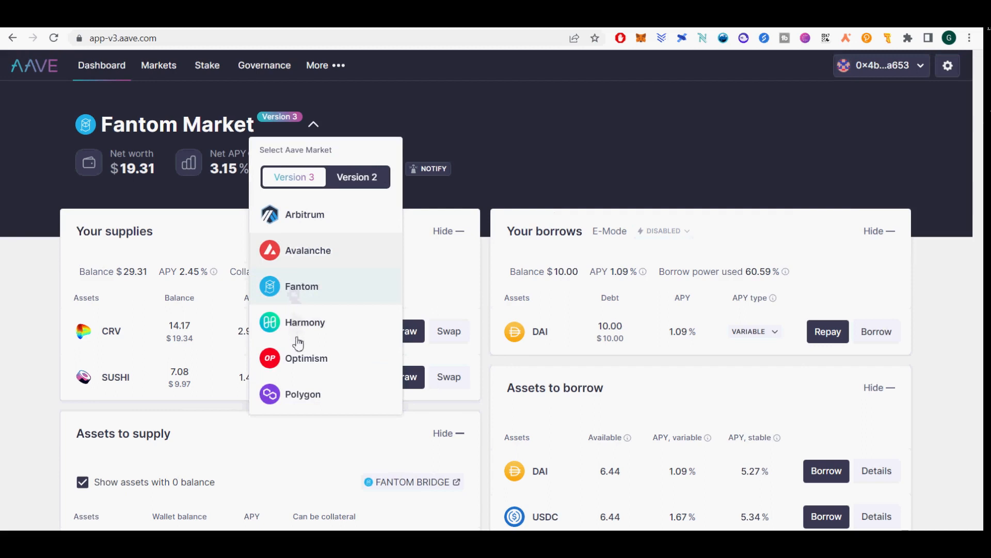
{"action": "mouse_move", "coordinate": [306, 408]}
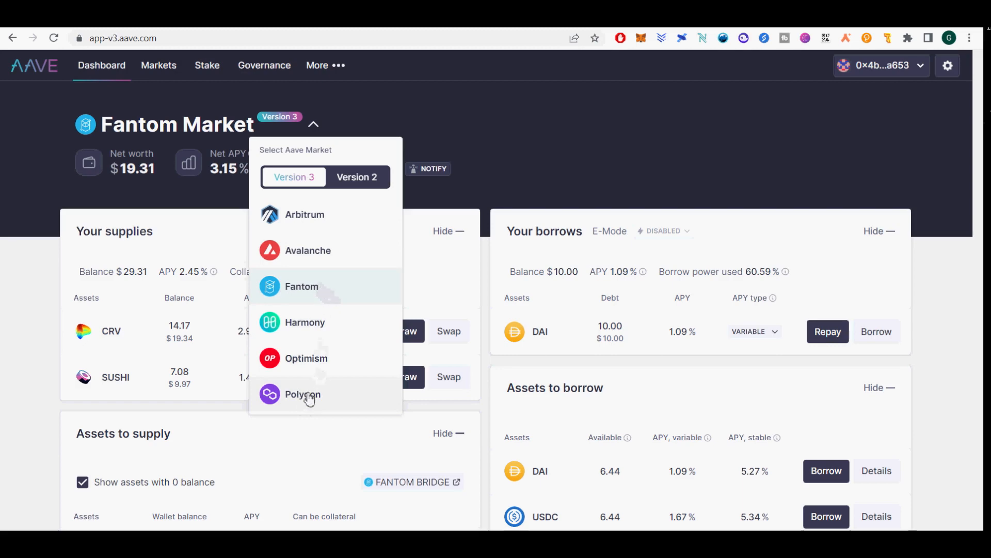
Switch to the Polygon market and scroll through its supply and borrow tables
{"action": "left_click", "coordinate": [302, 394]}
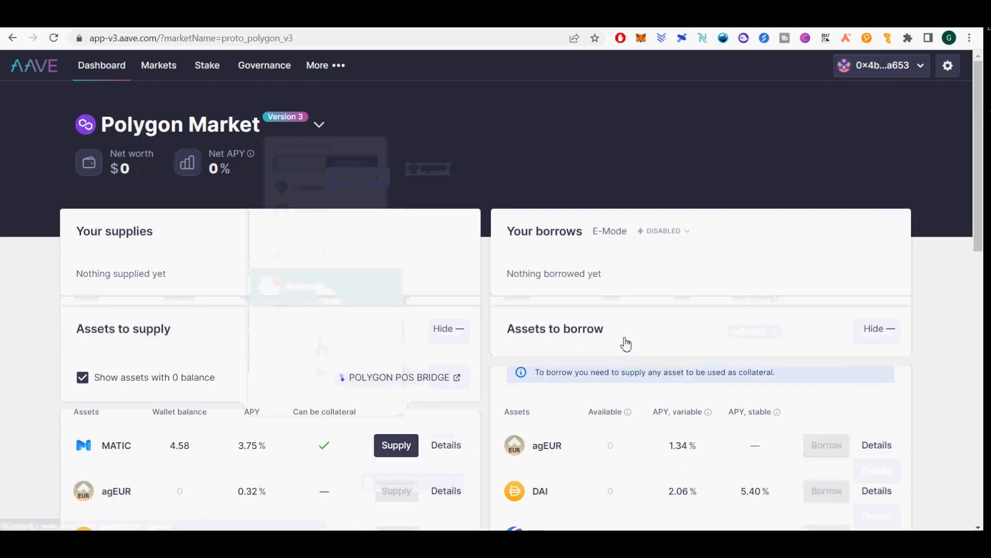
{"action": "scroll", "scroll_direction": "down", "scroll_amount": 3}
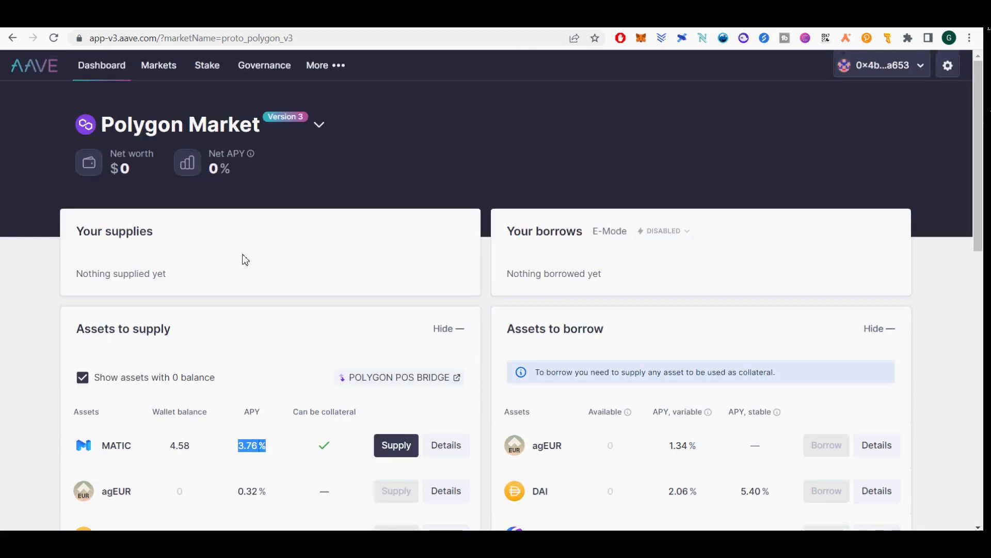
{"action": "scroll", "scroll_direction": "down", "scroll_amount": 3}
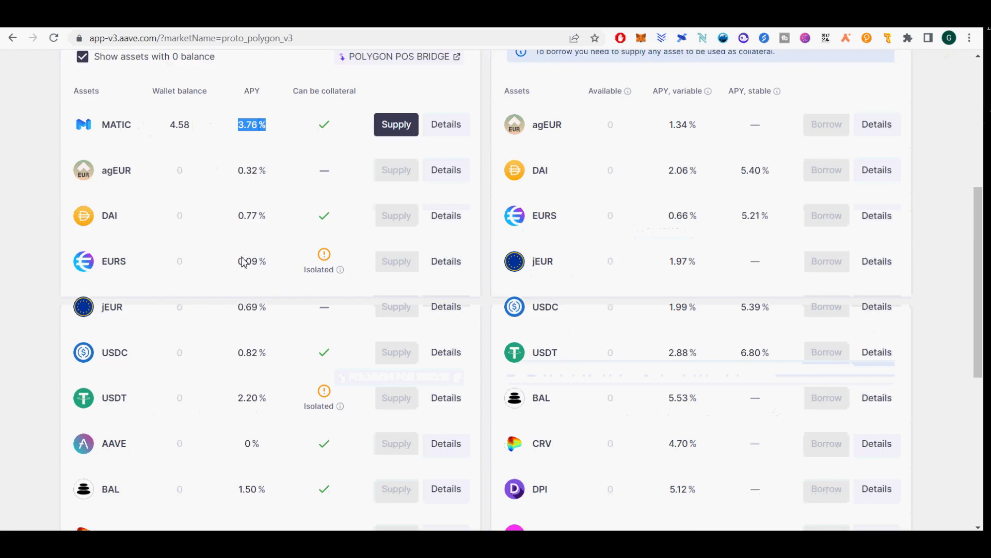
{"action": "scroll", "scroll_direction": "down", "scroll_amount": 3}
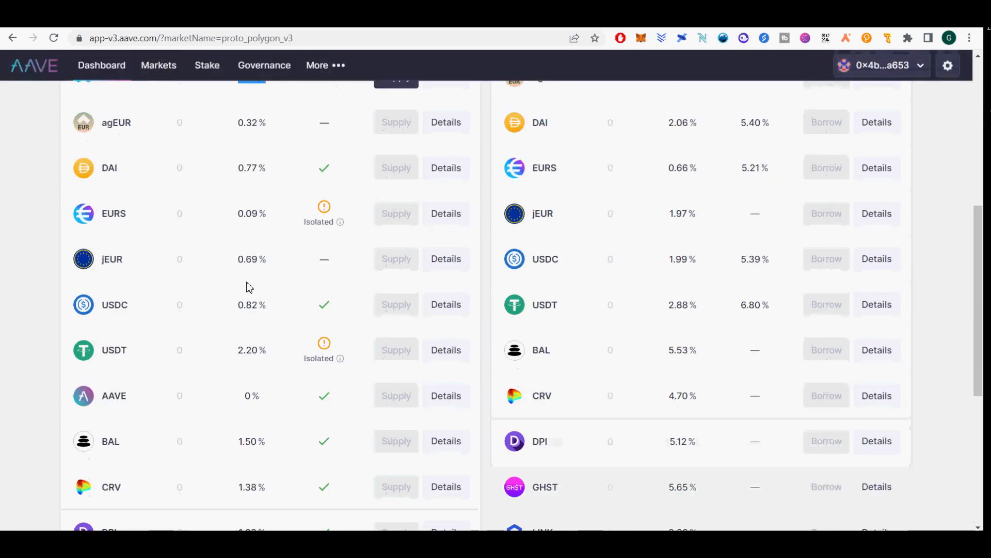
{"action": "scroll", "scroll_direction": "down", "scroll_amount": 3}
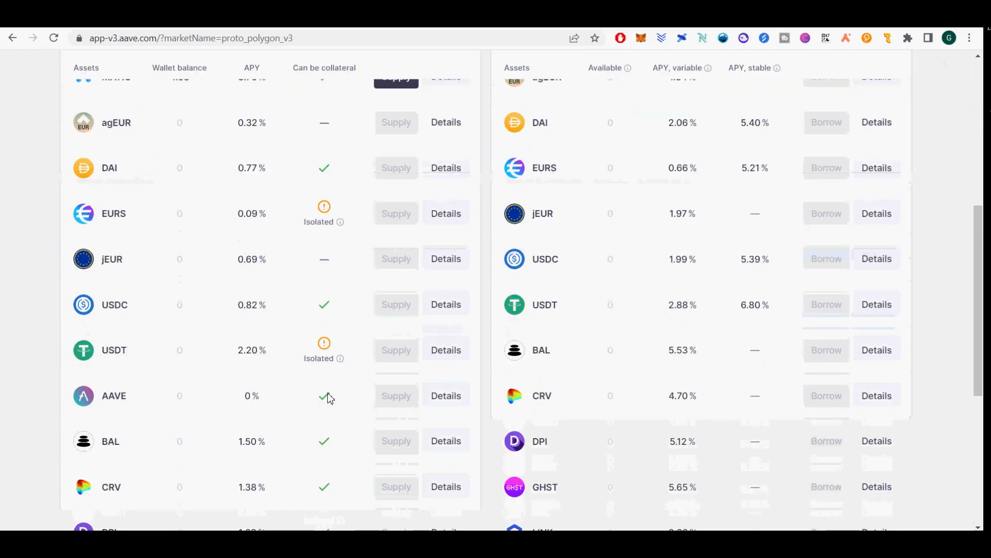
{"action": "scroll", "scroll_direction": "down", "scroll_amount": 3}
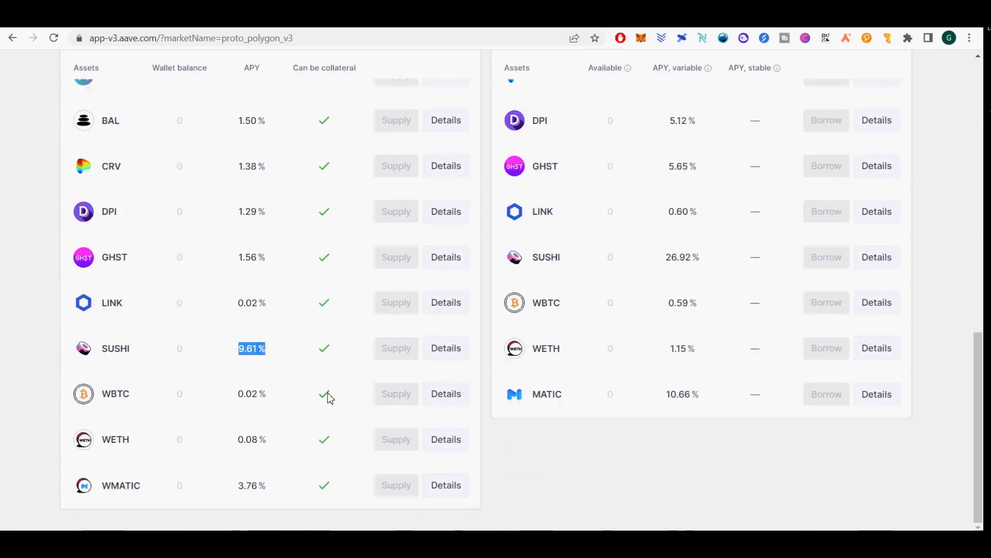
Finish browsing Polygon's rates and land on the Optimism market dashboard
{"action": "scroll", "scroll_direction": "up", "scroll_amount": 3}
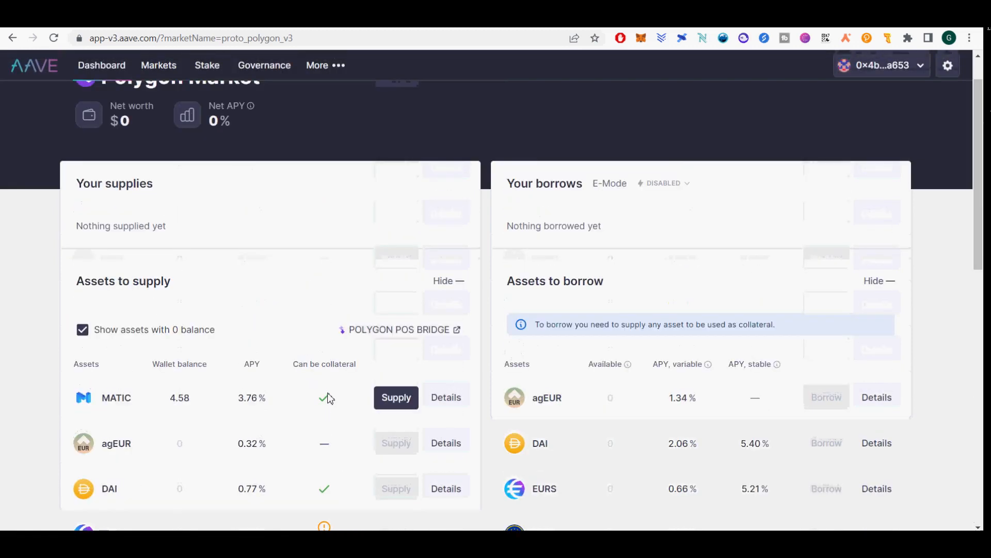
{"action": "scroll", "scroll_direction": "down", "scroll_amount": 3}
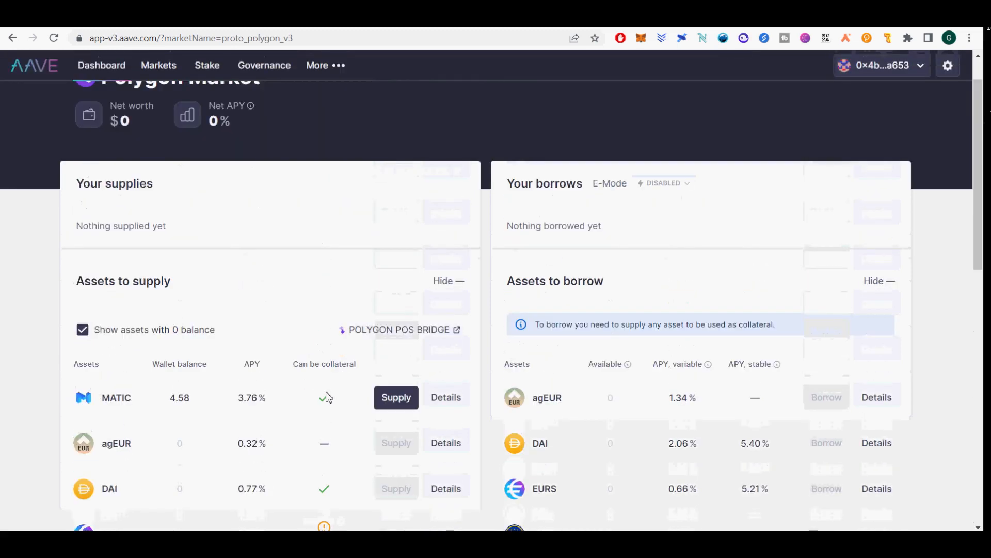
{"action": "scroll", "scroll_direction": "down", "scroll_amount": 3}
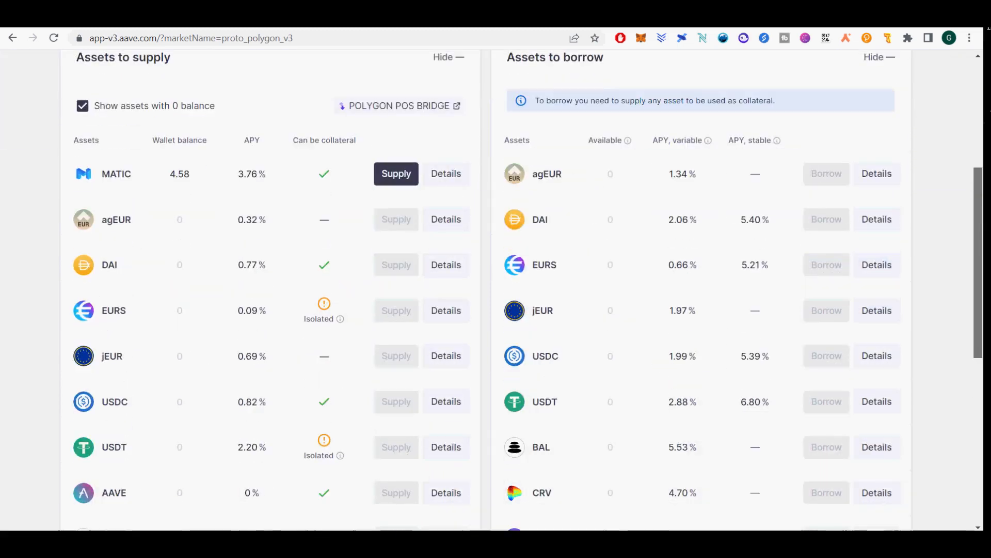
{"action": "scroll", "scroll_direction": "down", "scroll_amount": 3}
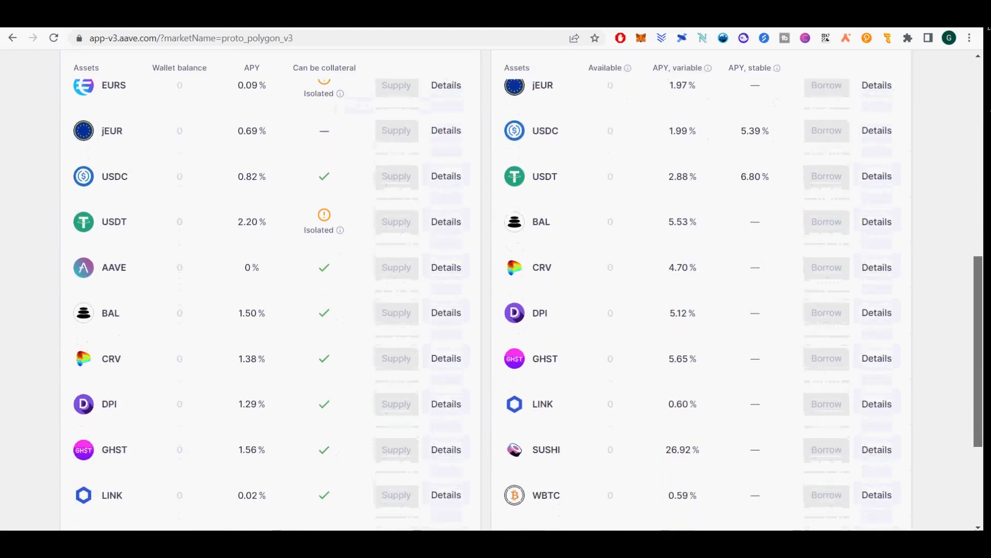
{"action": "scroll", "scroll_direction": "down", "scroll_amount": 3}
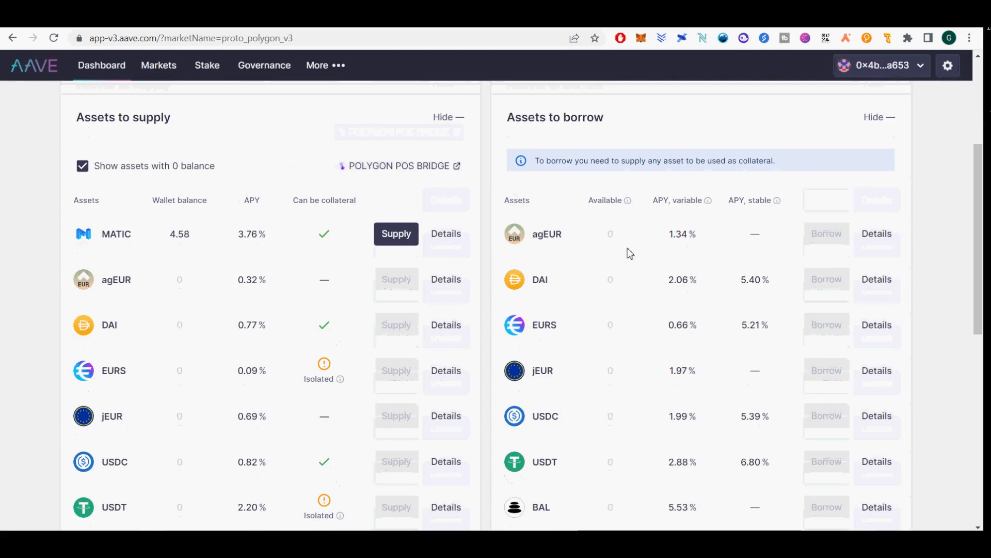
{"action": "mouse_move", "coordinate": [665, 327]}
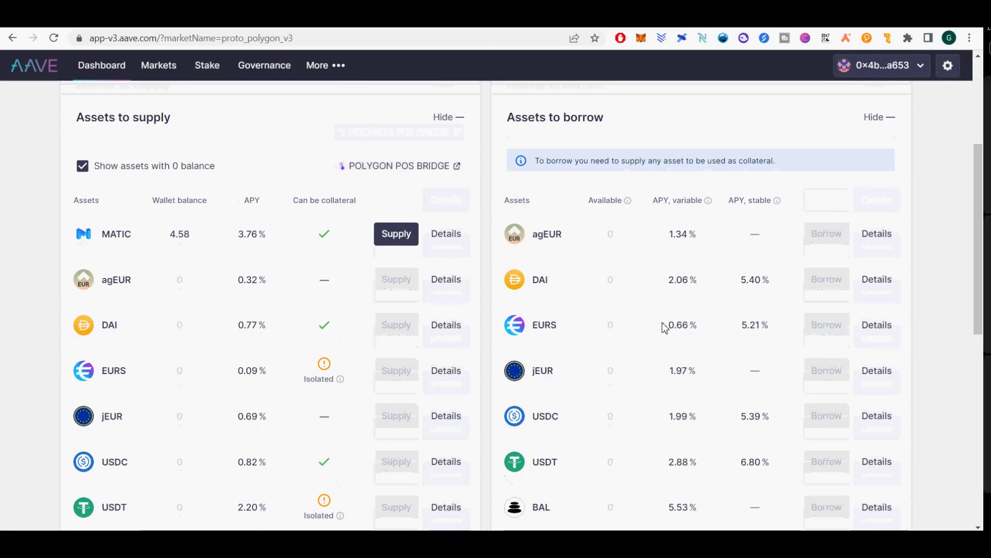
{"action": "double_click", "coordinate": [682, 324]}
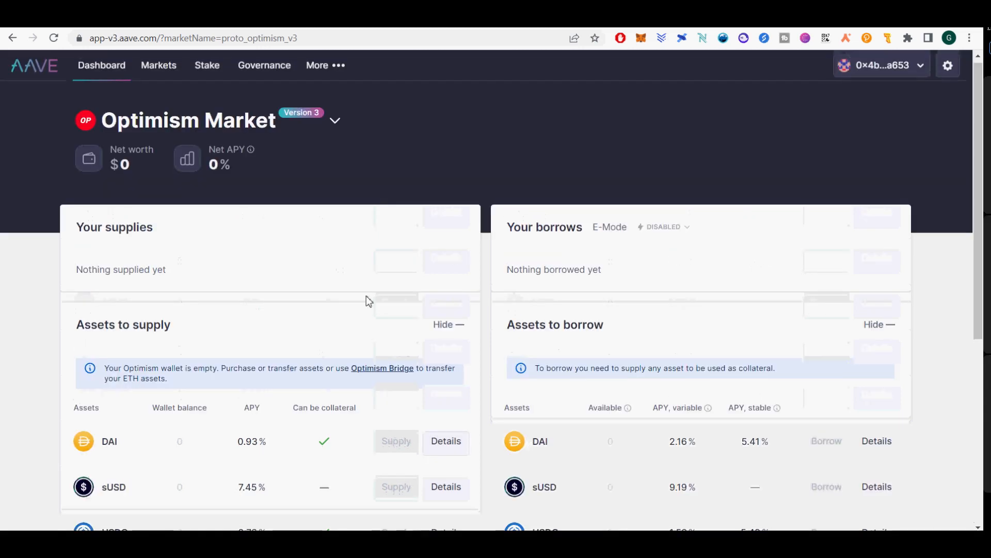
Visit the Harmony market, then the Avalanche market and scroll its dashboard
{"action": "left_click", "coordinate": [336, 120]}
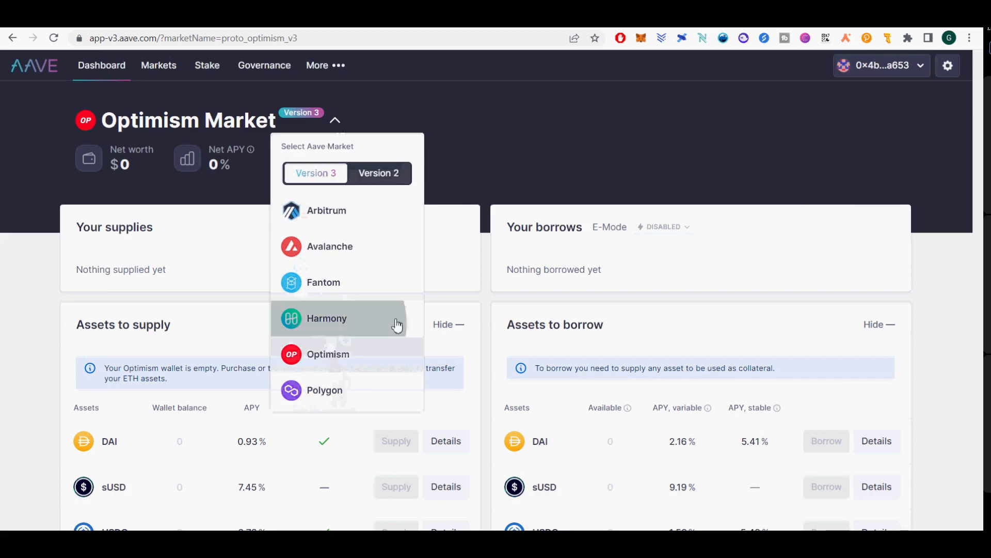
{"action": "left_click", "coordinate": [327, 318]}
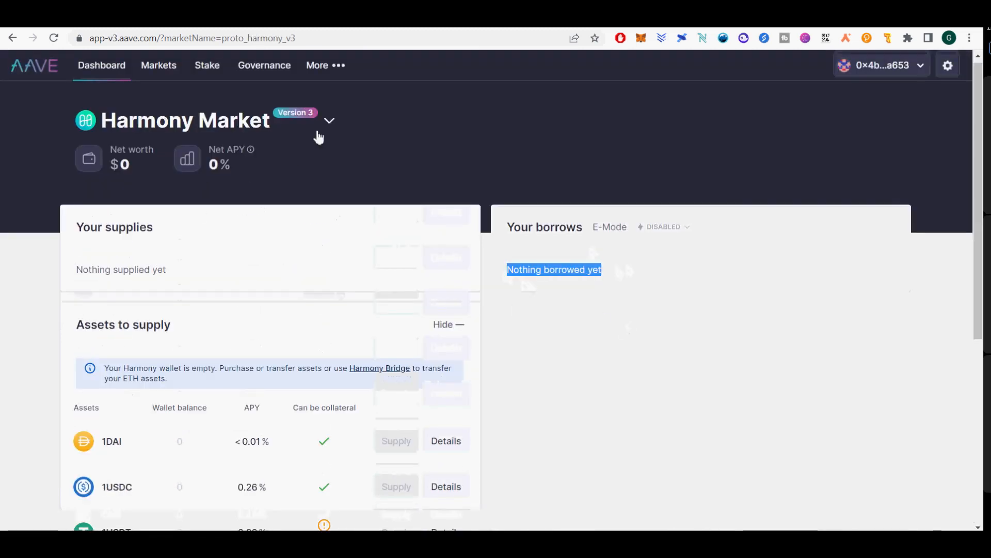
{"action": "left_click", "coordinate": [329, 120]}
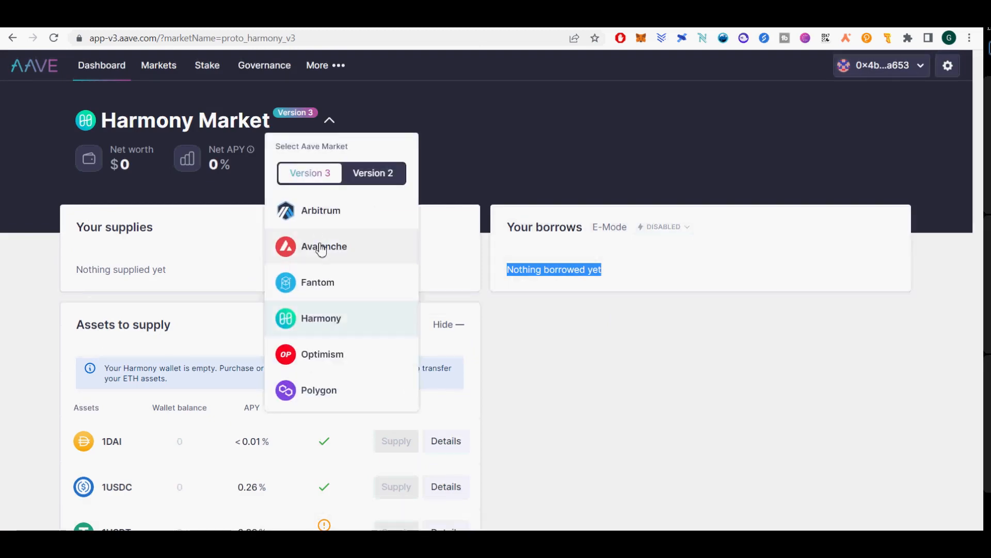
{"action": "left_click", "coordinate": [324, 246]}
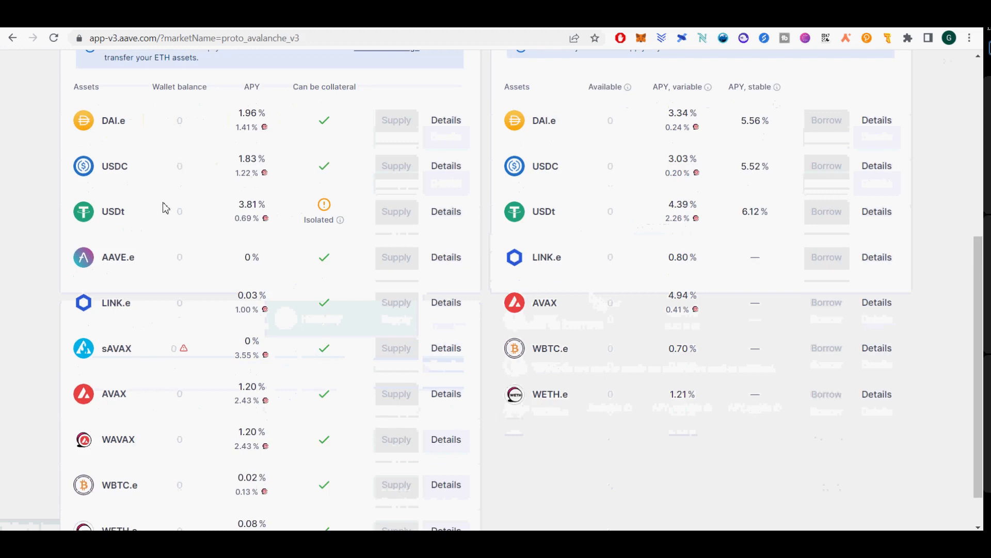
{"action": "scroll", "scroll_direction": "down", "scroll_amount": 3}
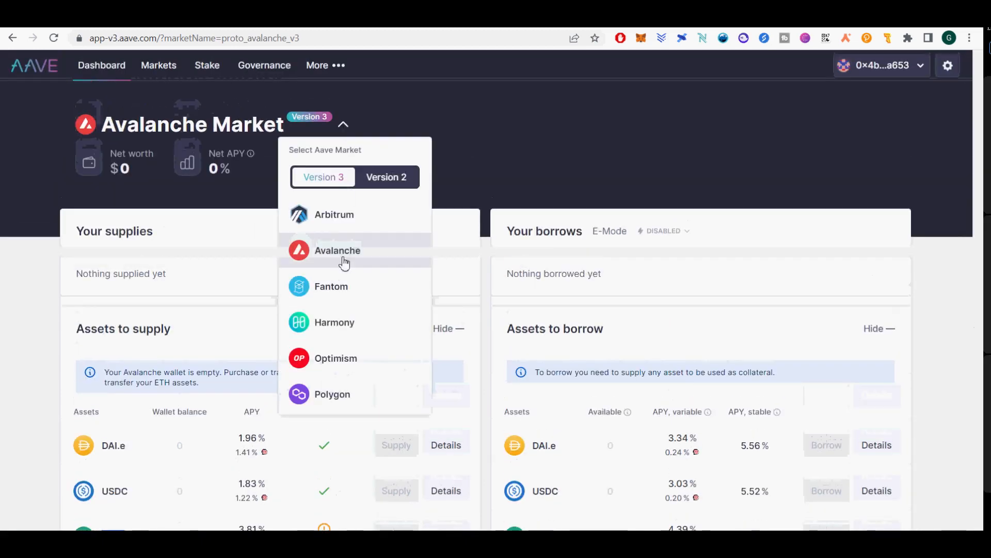
Browse the Arbitrum market, then return to the Fantom market
{"action": "left_click", "coordinate": [335, 214]}
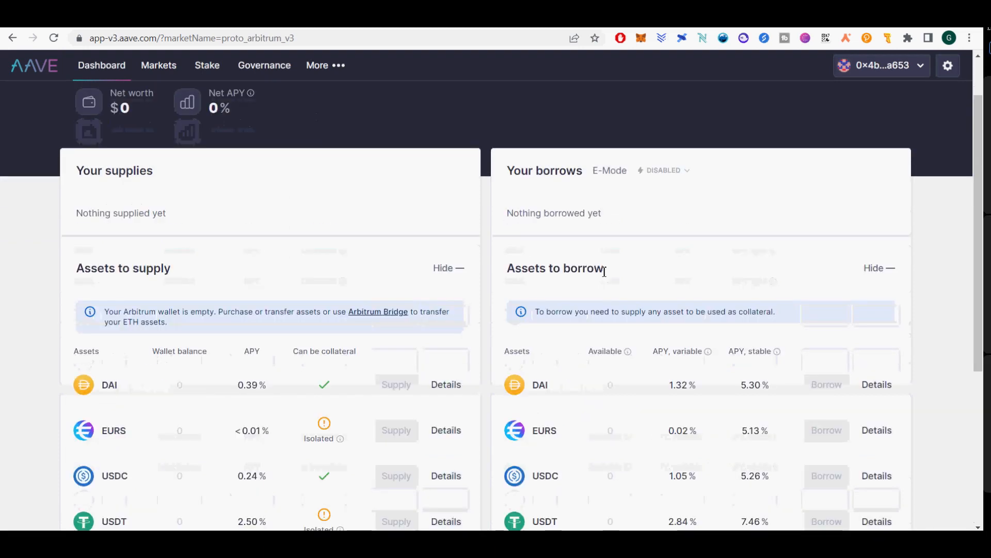
{"action": "scroll", "scroll_direction": "down", "scroll_amount": 3}
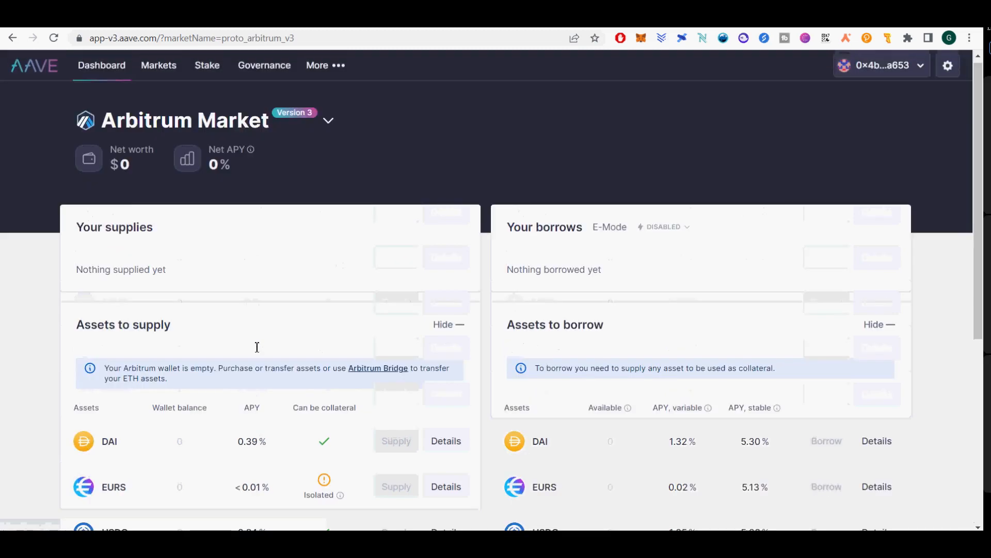
{"action": "scroll", "scroll_direction": "down", "scroll_amount": 3}
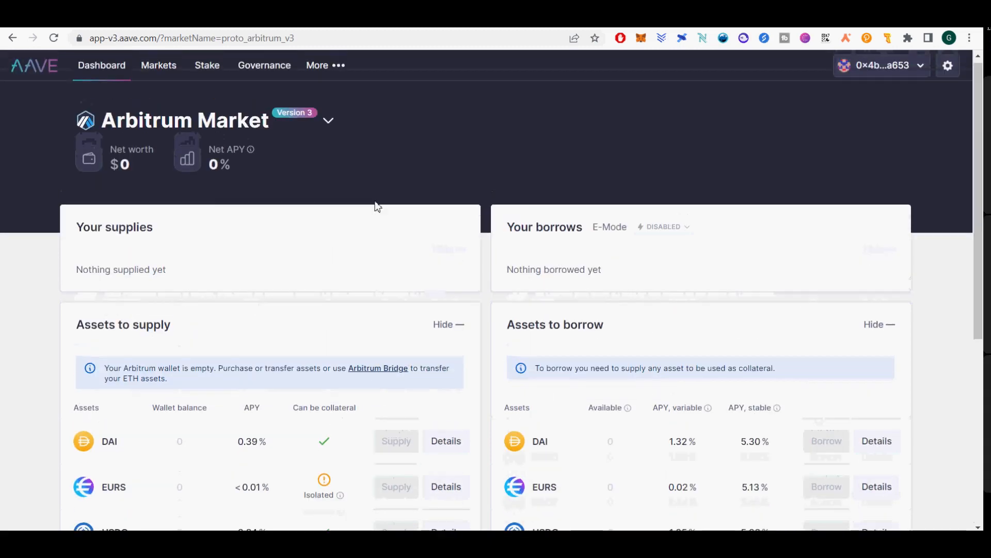
{"action": "left_click", "coordinate": [328, 120]}
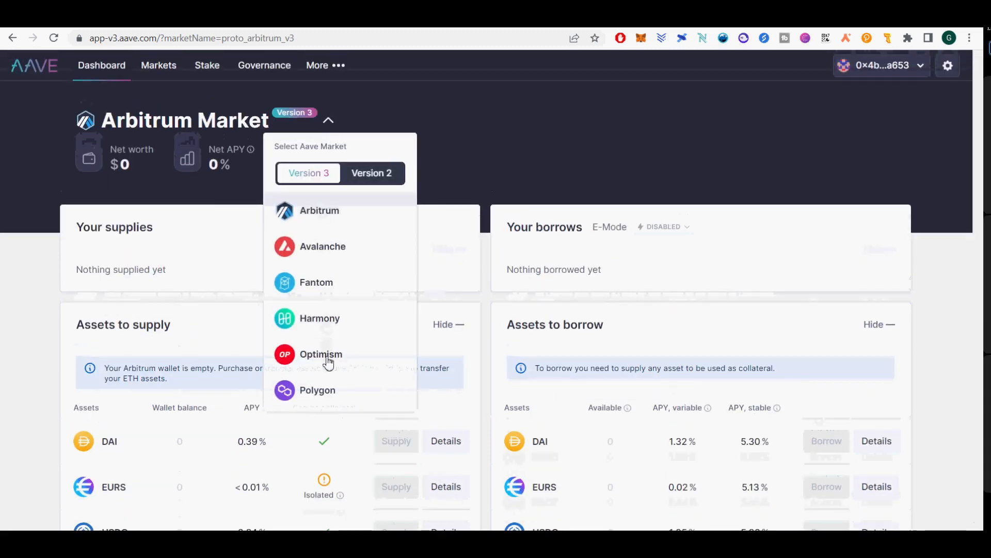
{"action": "left_click", "coordinate": [316, 282]}
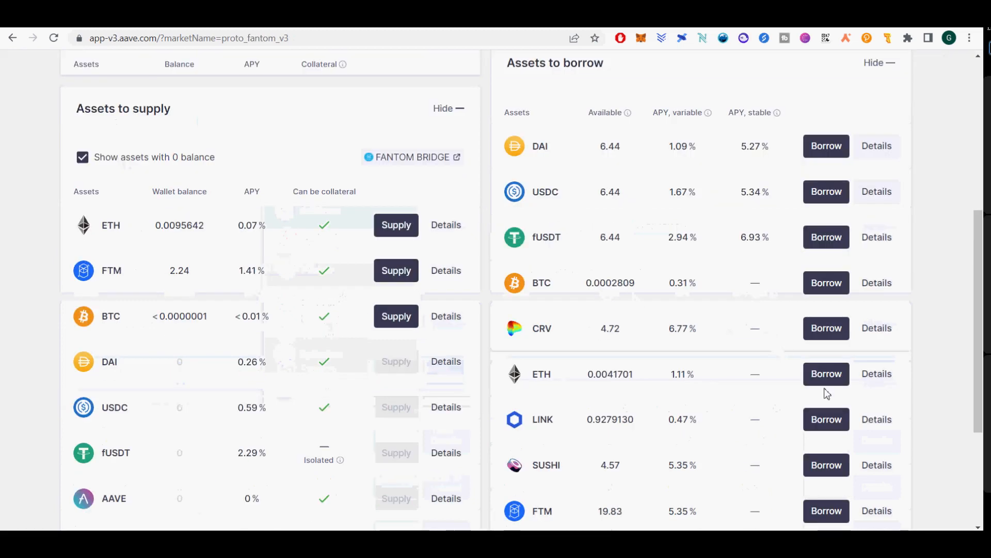
{"action": "scroll", "scroll_direction": "down", "scroll_amount": 3}
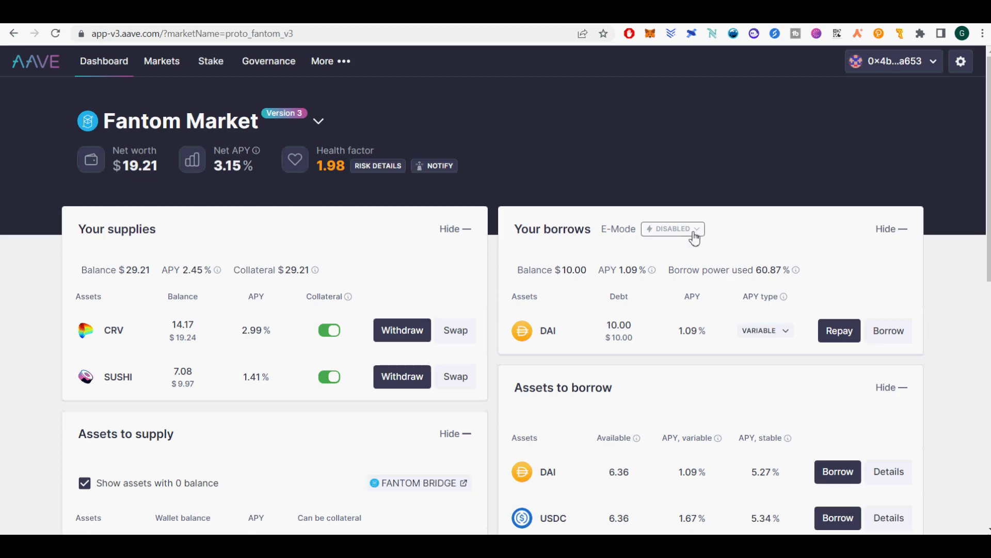
{"action": "left_click", "coordinate": [673, 228]}
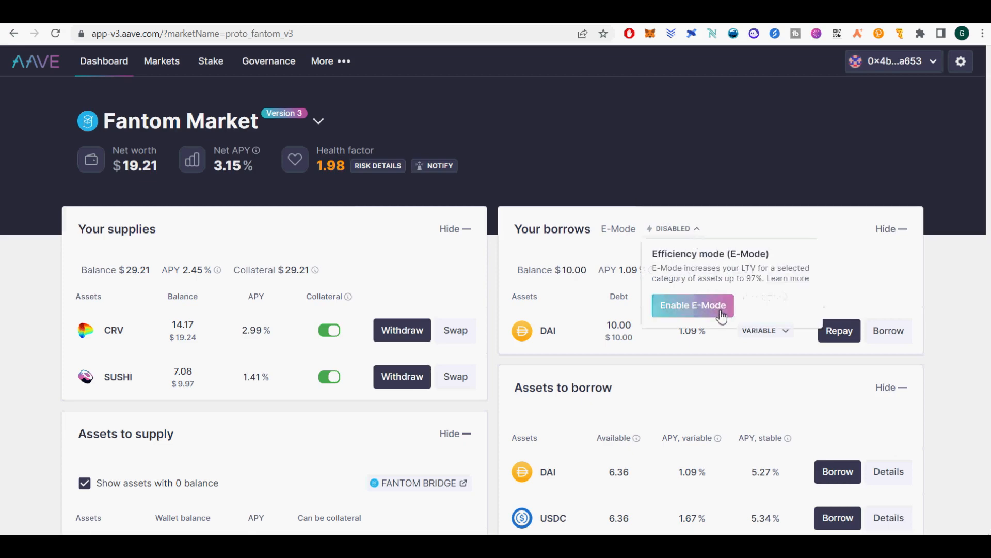
{"action": "left_click", "coordinate": [692, 305]}
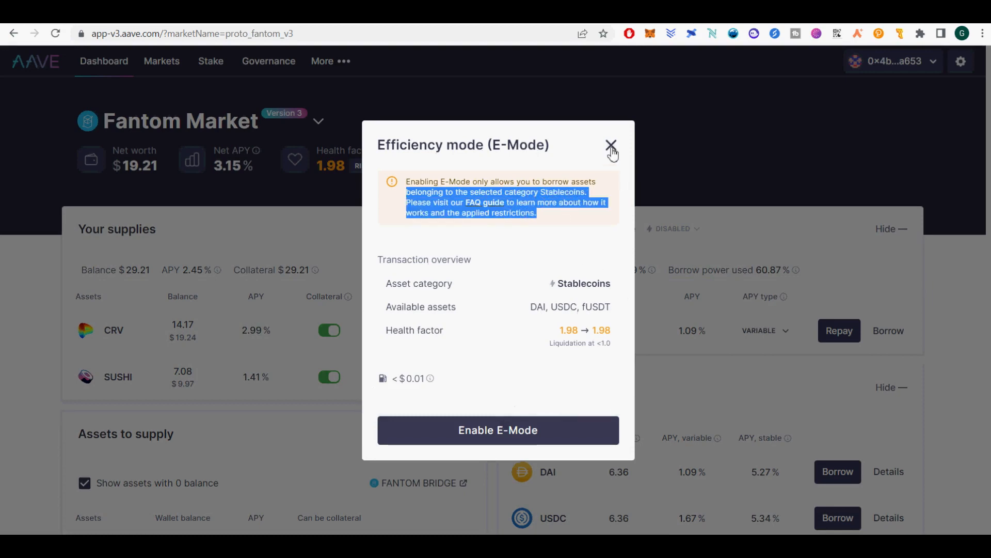
{"action": "left_click", "coordinate": [610, 144]}
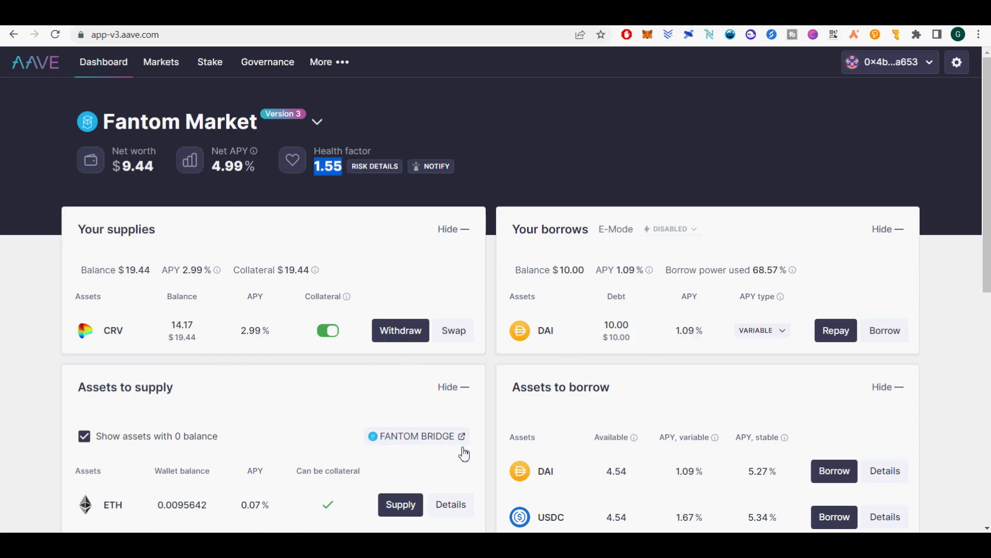
Supply the full 7.08 SUSHI balance, approving and submitting the transaction
{"action": "scroll", "scroll_direction": "down", "scroll_amount": 3}
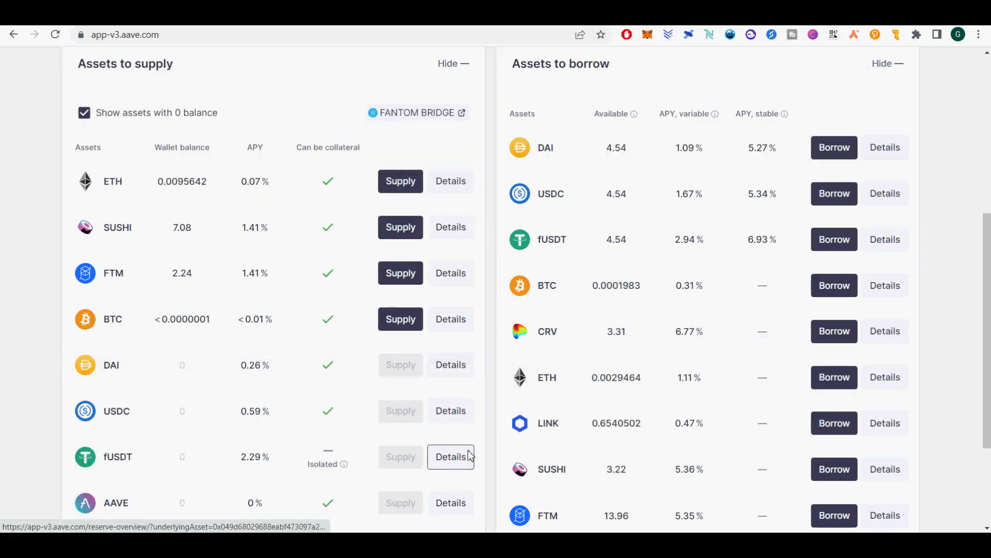
{"action": "left_click", "coordinate": [399, 227]}
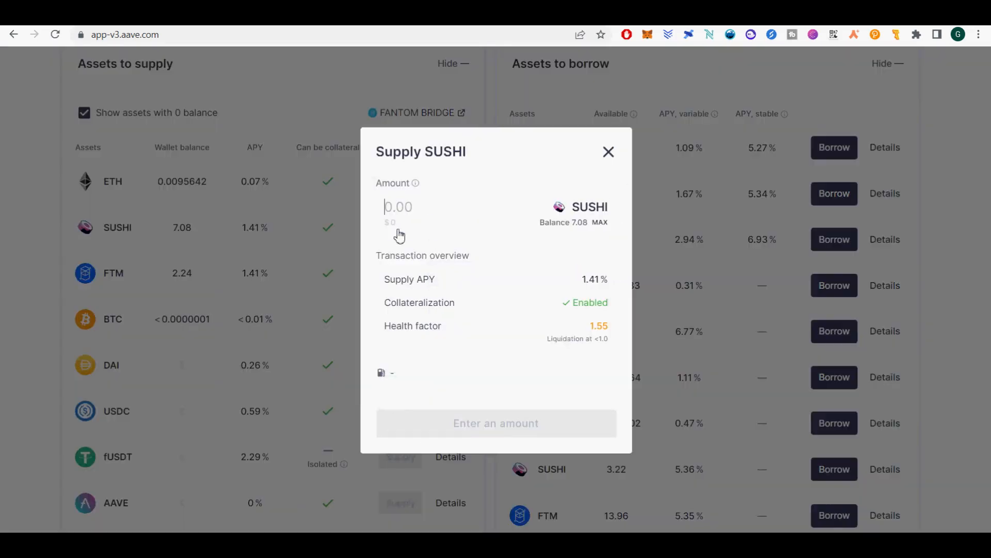
{"action": "left_click", "coordinate": [599, 222]}
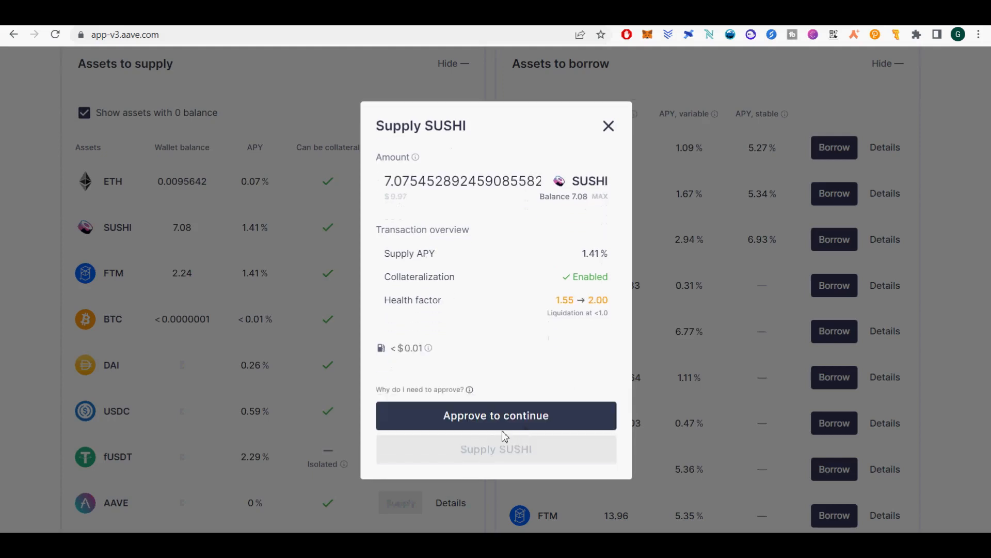
{"action": "left_click", "coordinate": [495, 415]}
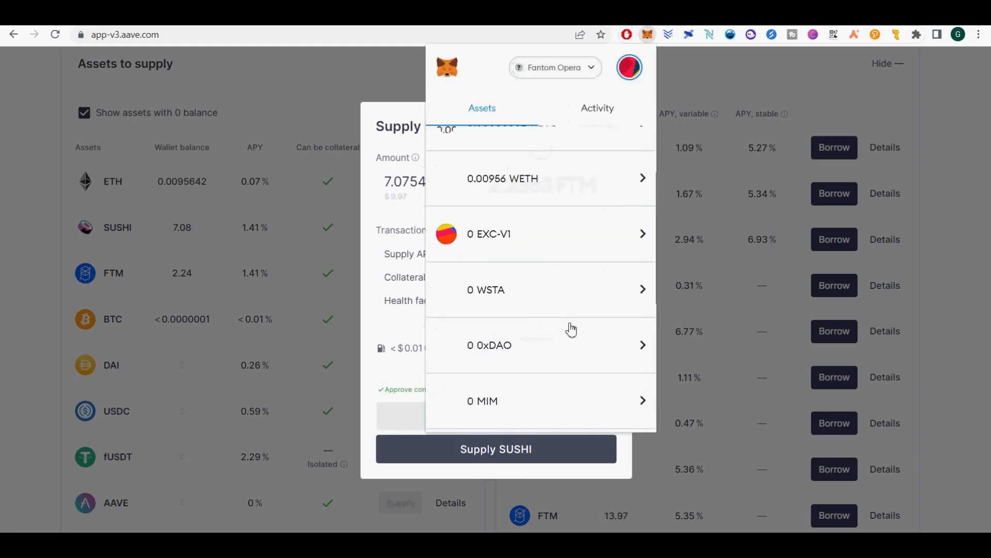
{"action": "scroll", "scroll_direction": "down", "scroll_amount": 3}
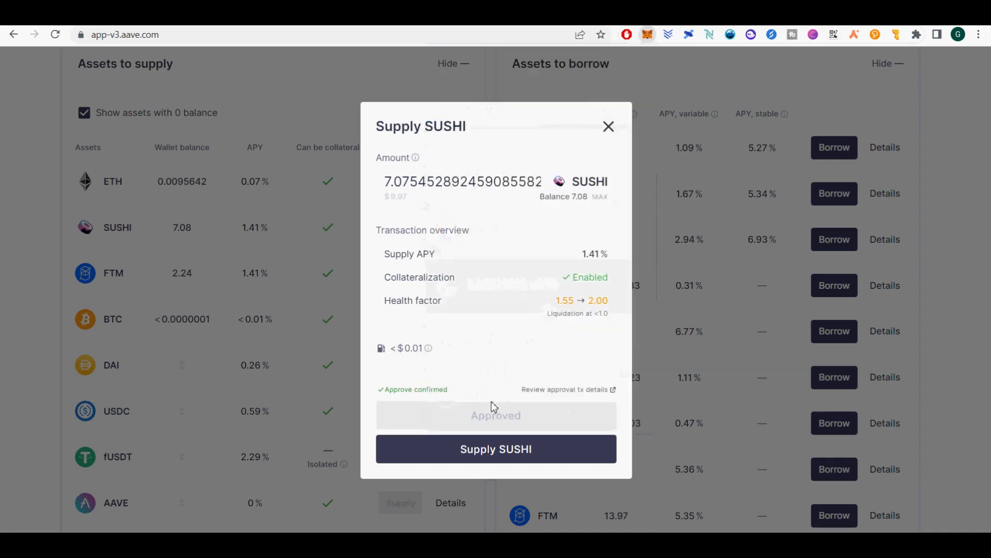
{"action": "left_click", "coordinate": [496, 448]}
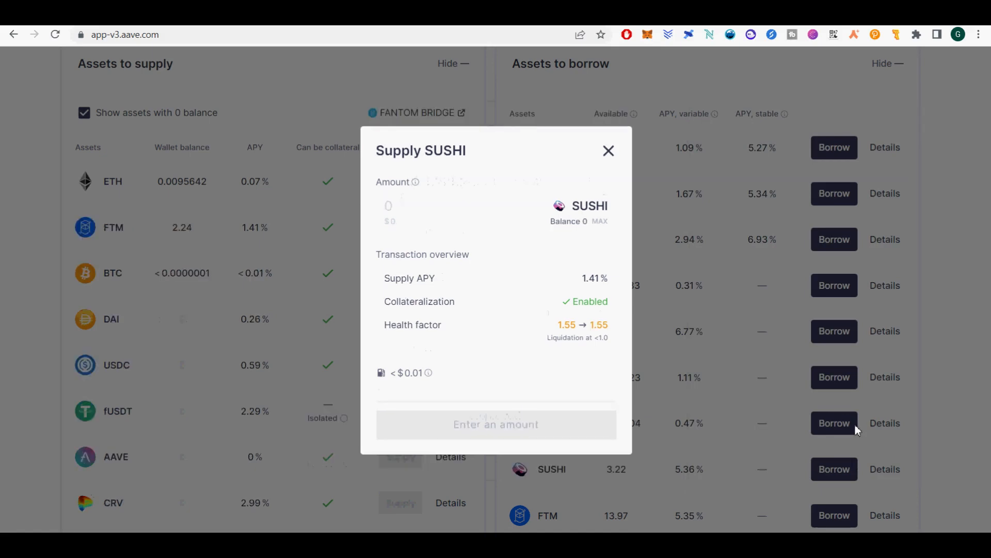
{"action": "mouse_move", "coordinate": [567, 176]}
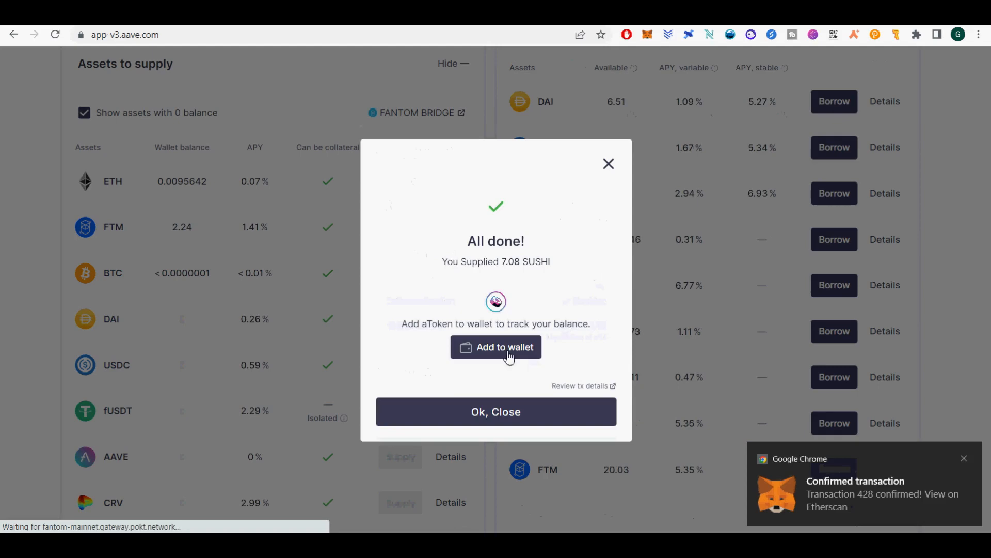
{"action": "left_click", "coordinate": [495, 346]}
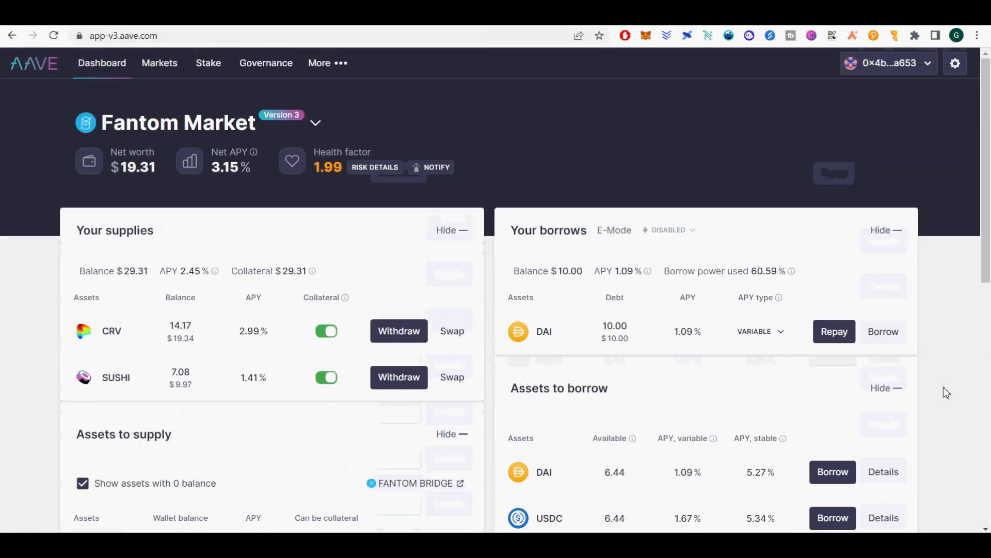
{"action": "mouse_move", "coordinate": [934, 394]}
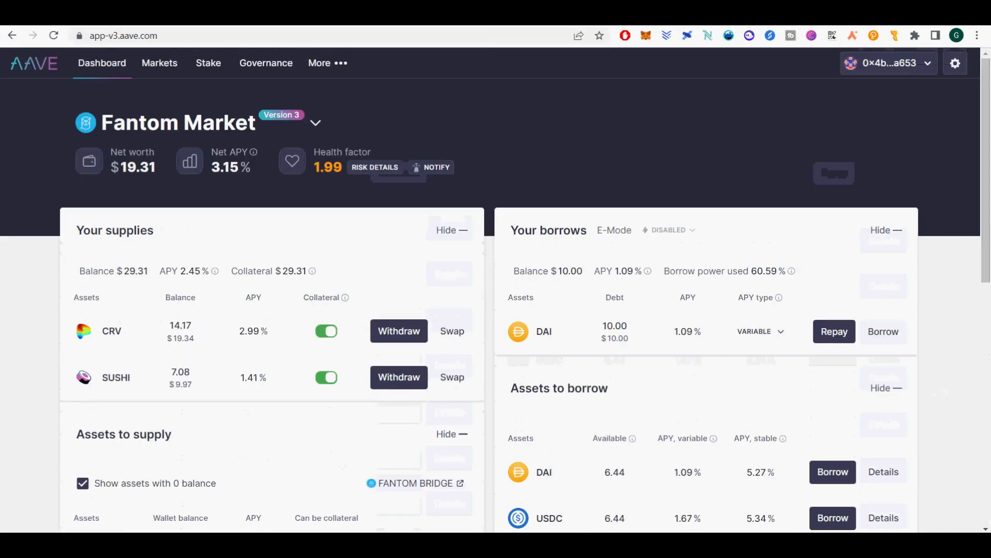
{"action": "scroll", "scroll_direction": "down", "scroll_amount": 3}
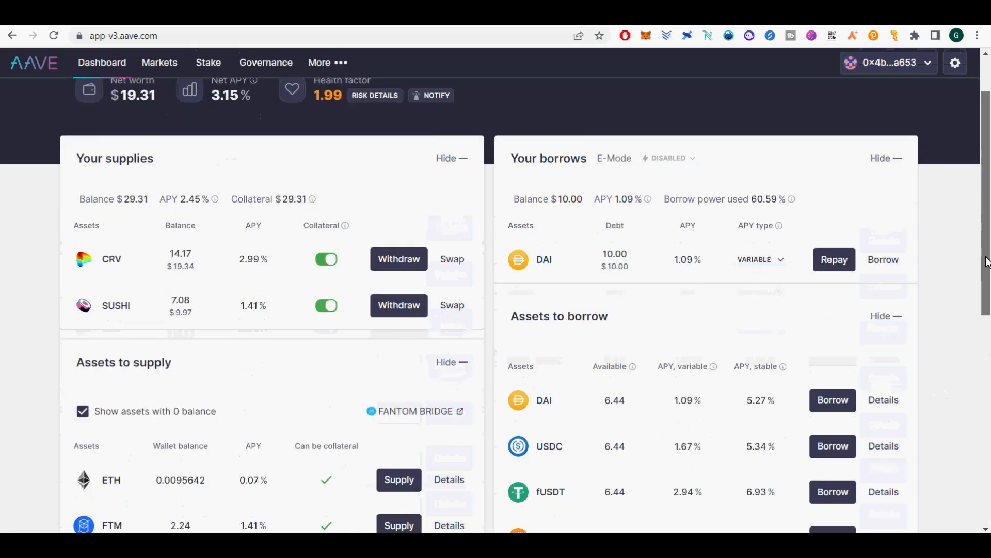
{"action": "scroll", "scroll_direction": "down", "scroll_amount": 3}
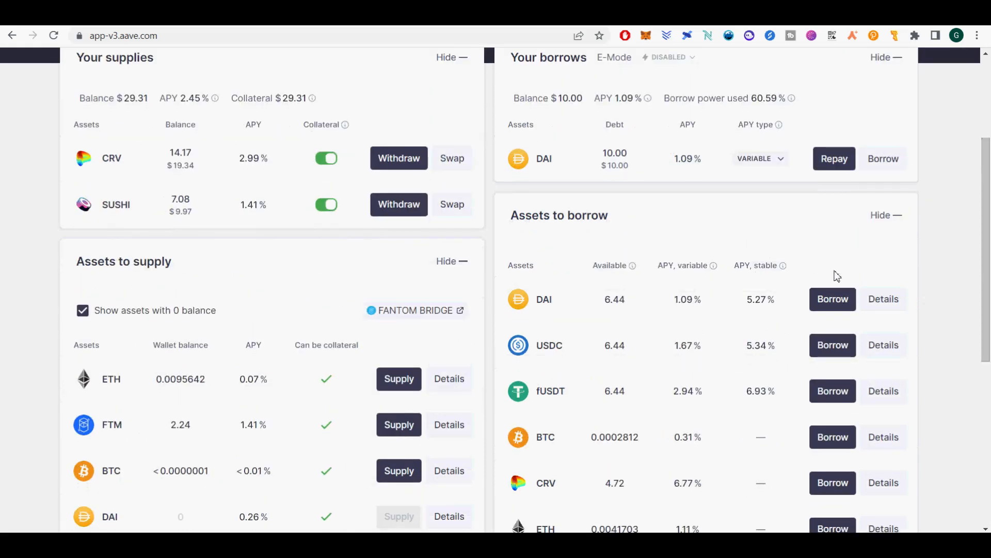
{"action": "mouse_move", "coordinate": [676, 367]}
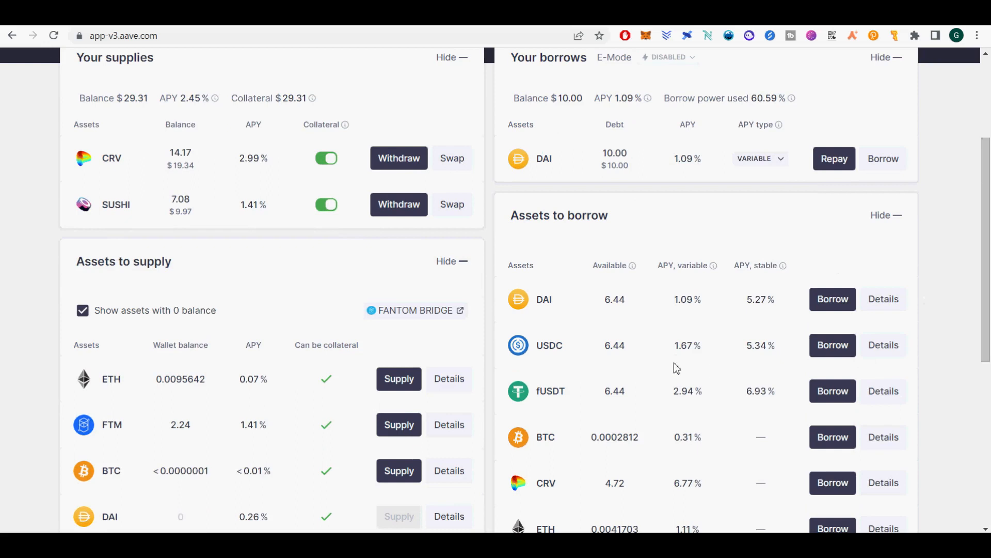
{"action": "double_click", "coordinate": [687, 299]}
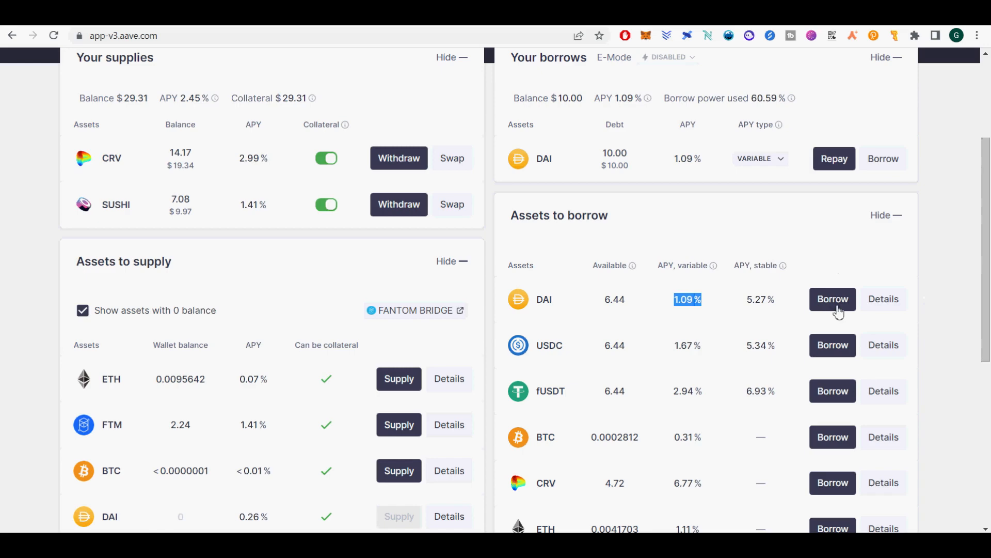
{"action": "left_click", "coordinate": [832, 299]}
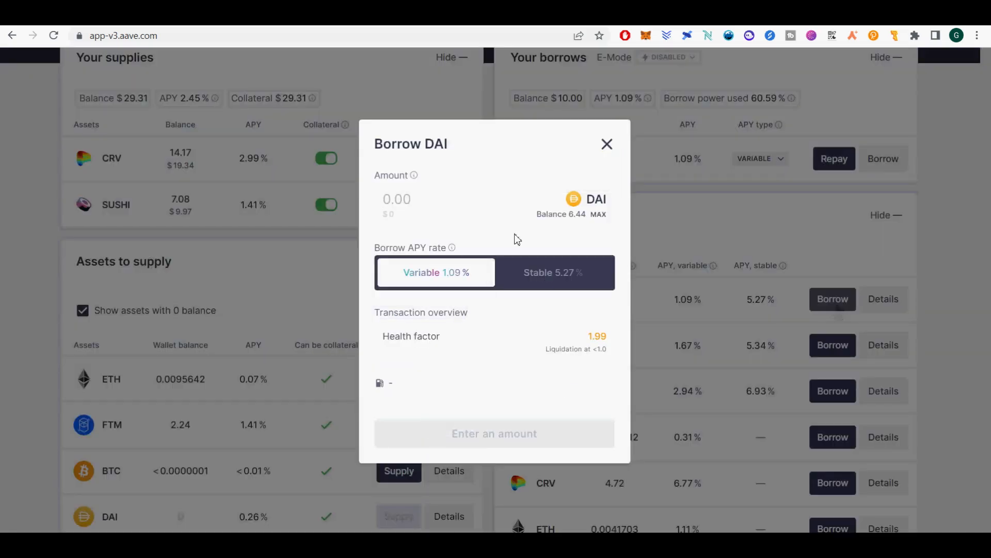
{"action": "left_click", "coordinate": [552, 273]}
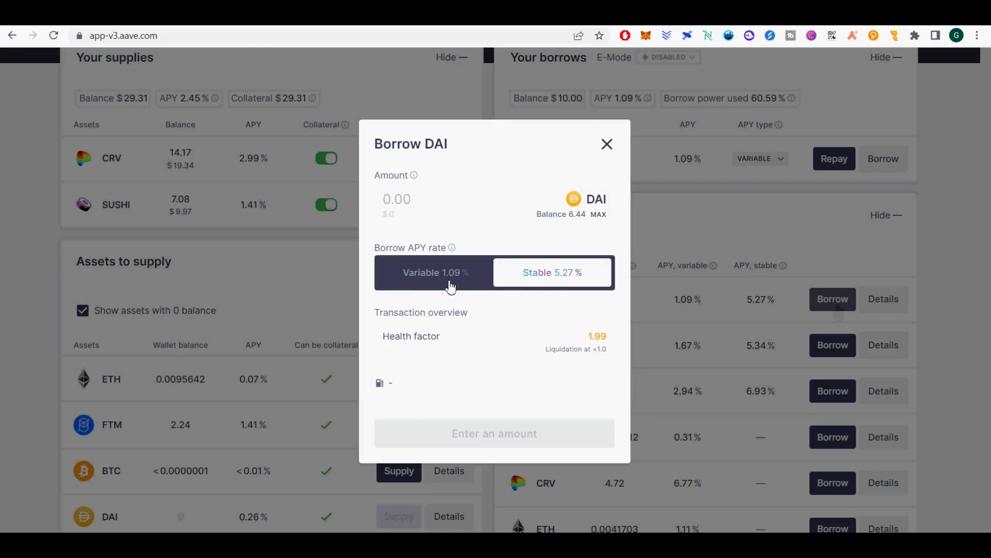
{"action": "left_click", "coordinate": [434, 273]}
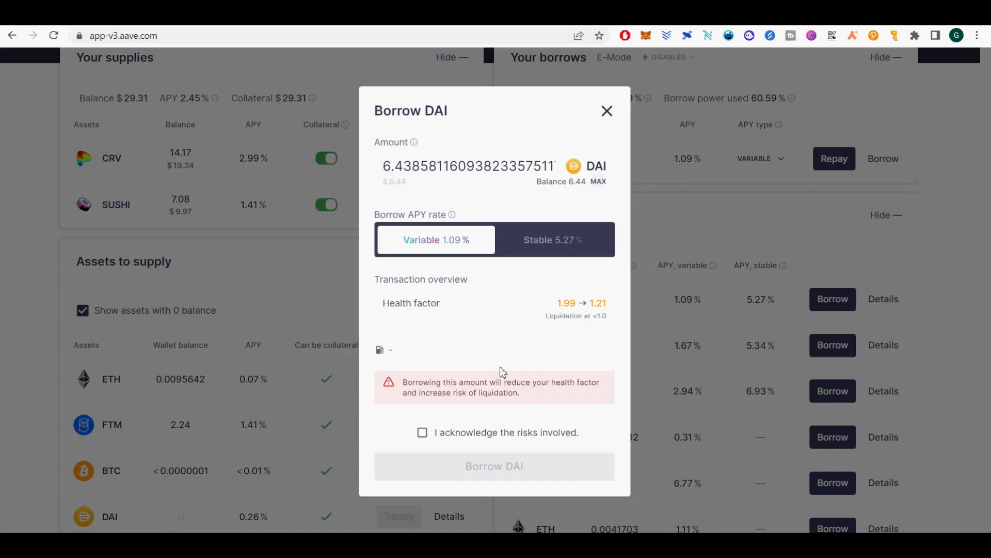
{"action": "mouse_move", "coordinate": [518, 433]}
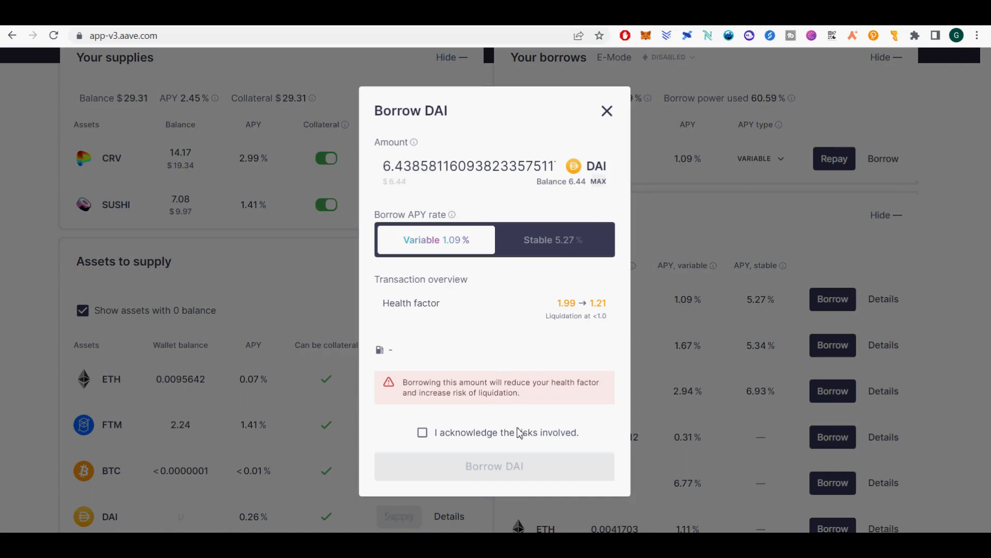
{"action": "mouse_move", "coordinate": [518, 432]}
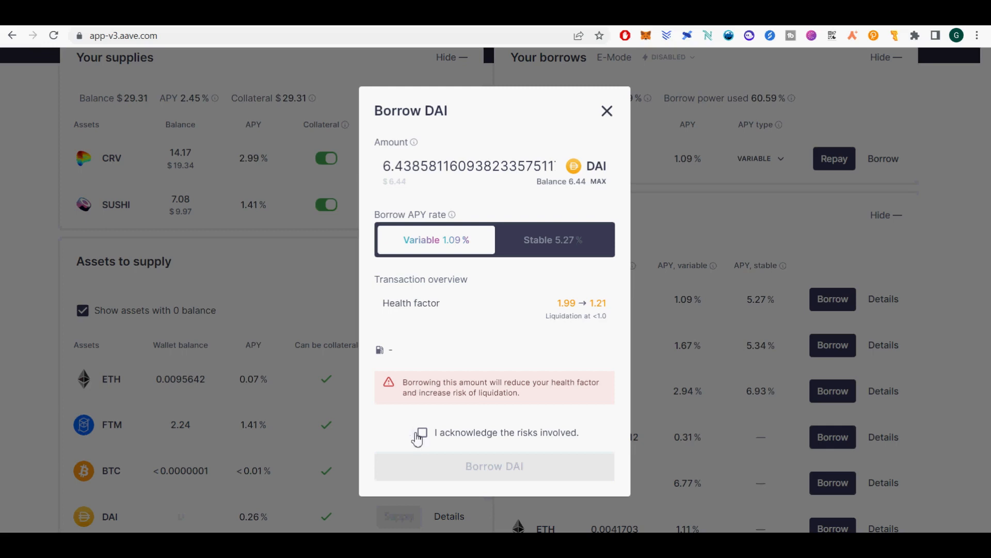
{"action": "left_click", "coordinate": [422, 431]}
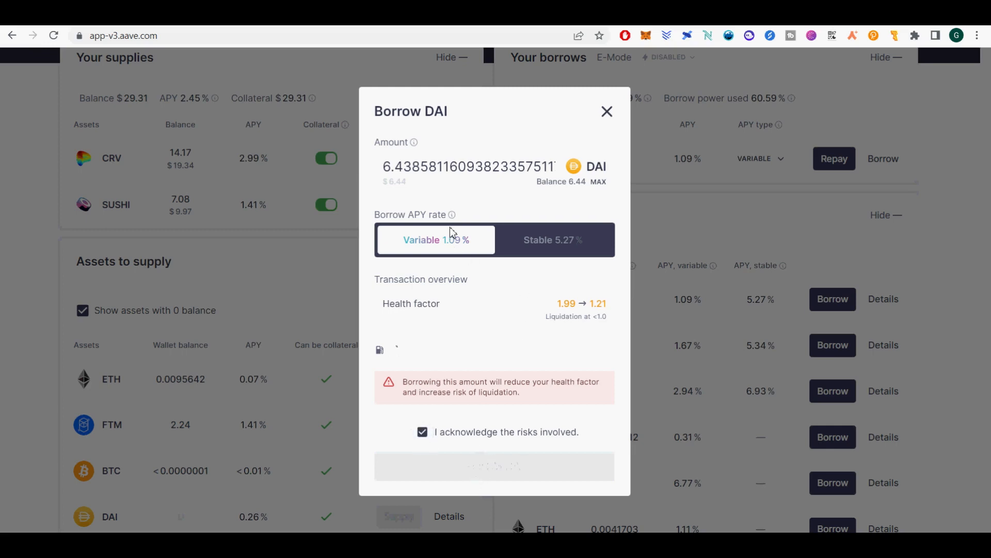
{"action": "left_click", "coordinate": [493, 466]}
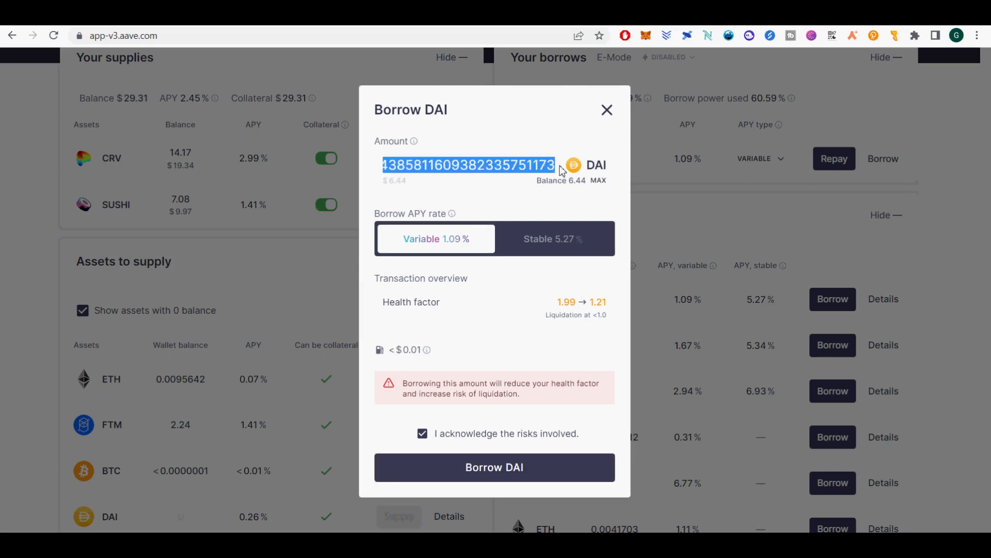
{"action": "mouse_move", "coordinate": [494, 476]}
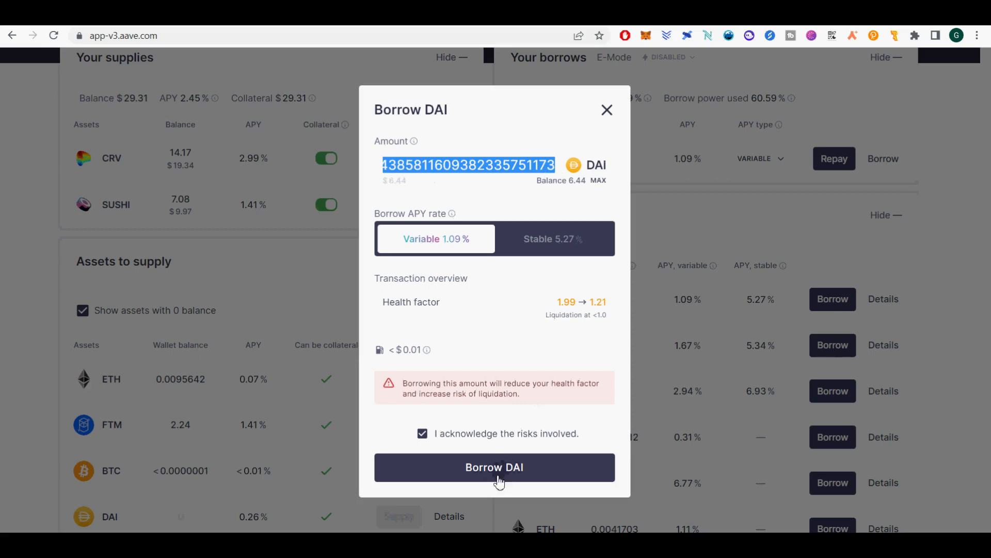
{"action": "mouse_move", "coordinate": [606, 110]}
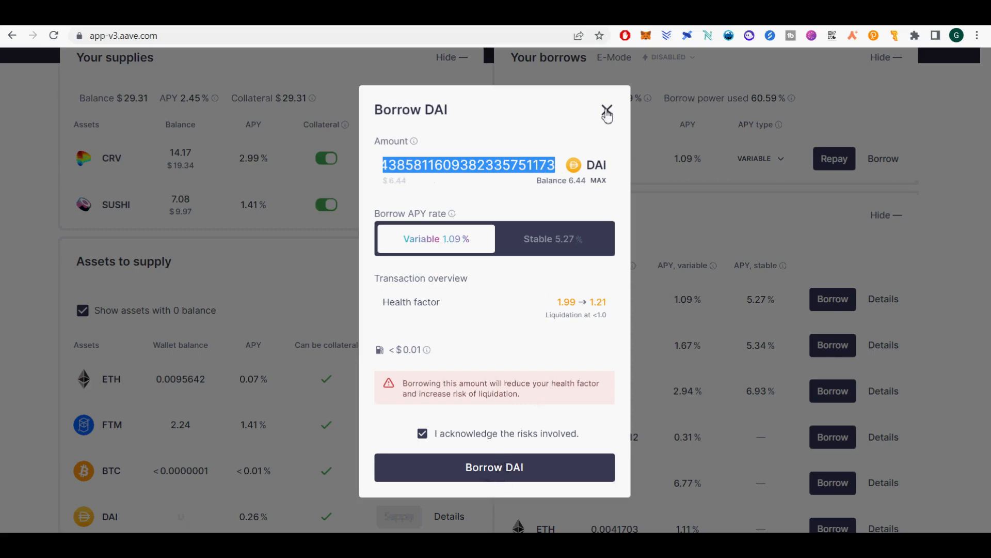
{"action": "left_click", "coordinate": [607, 110]}
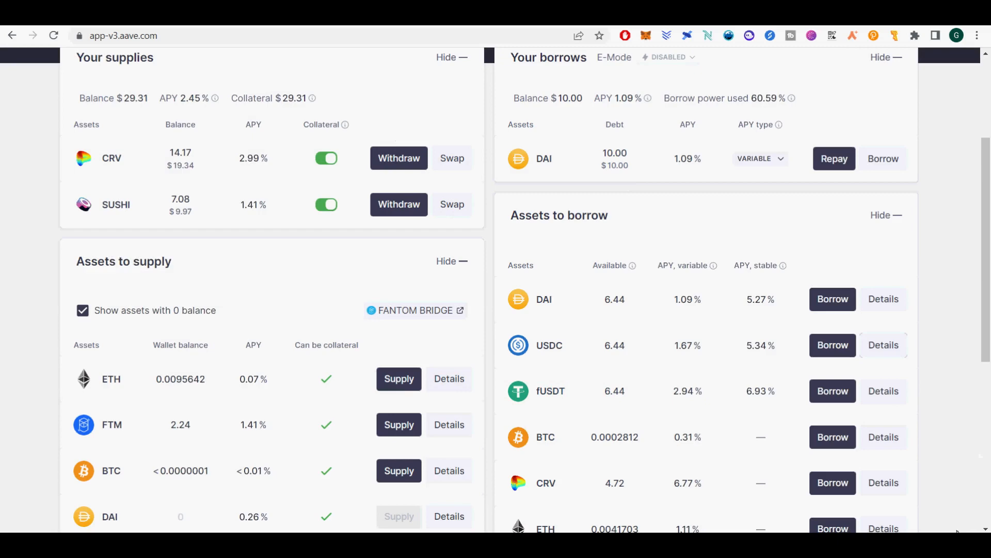
Visit the Stake page with AAVE at 9.30% APR and select the AAVE token name
{"action": "scroll", "scroll_direction": "down", "scroll_amount": 3}
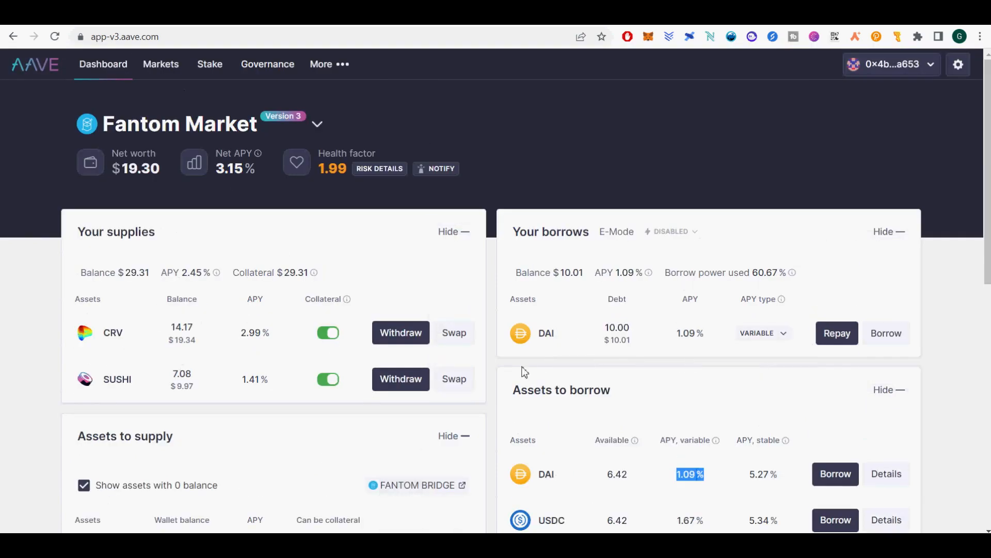
{"action": "scroll", "scroll_direction": "down", "scroll_amount": 3}
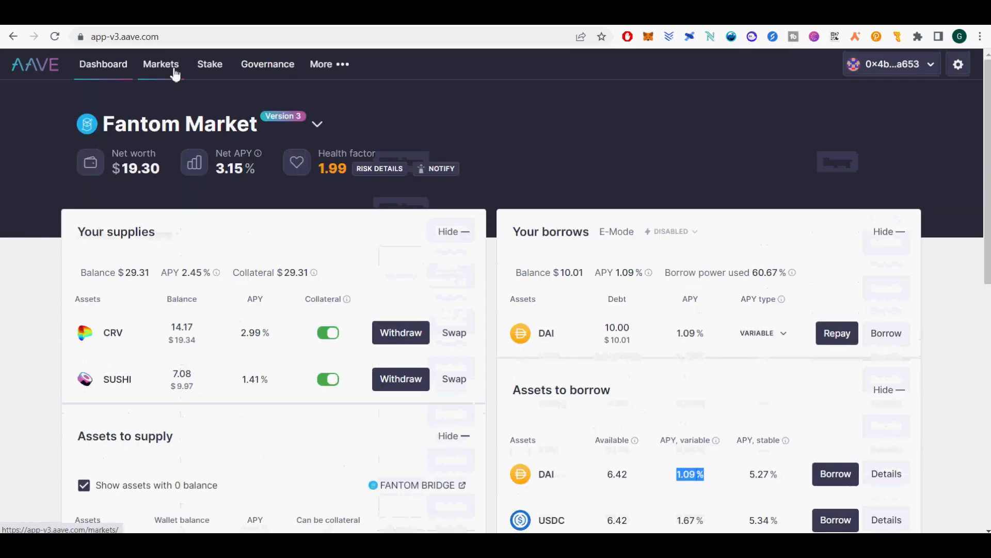
{"action": "left_click", "coordinate": [209, 64]}
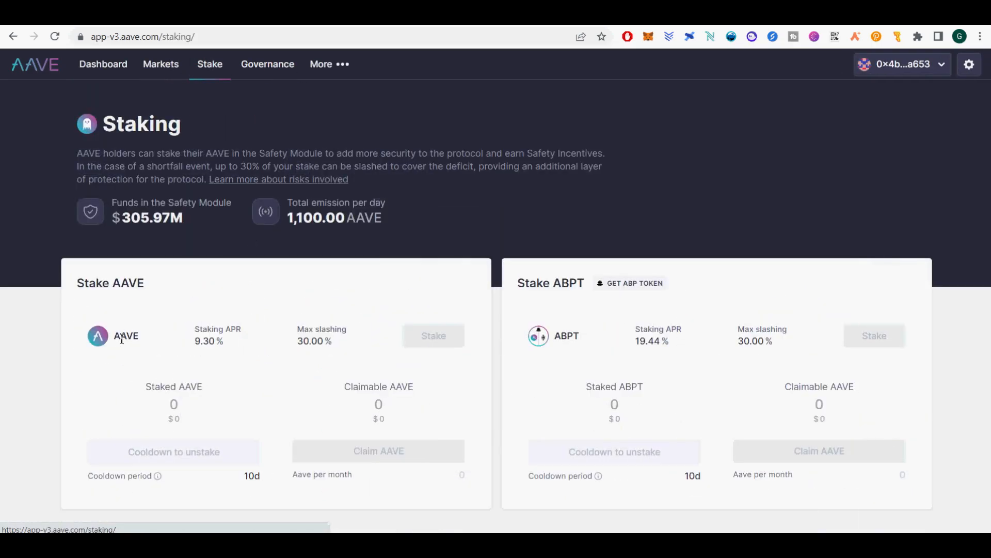
{"action": "double_click", "coordinate": [125, 336]}
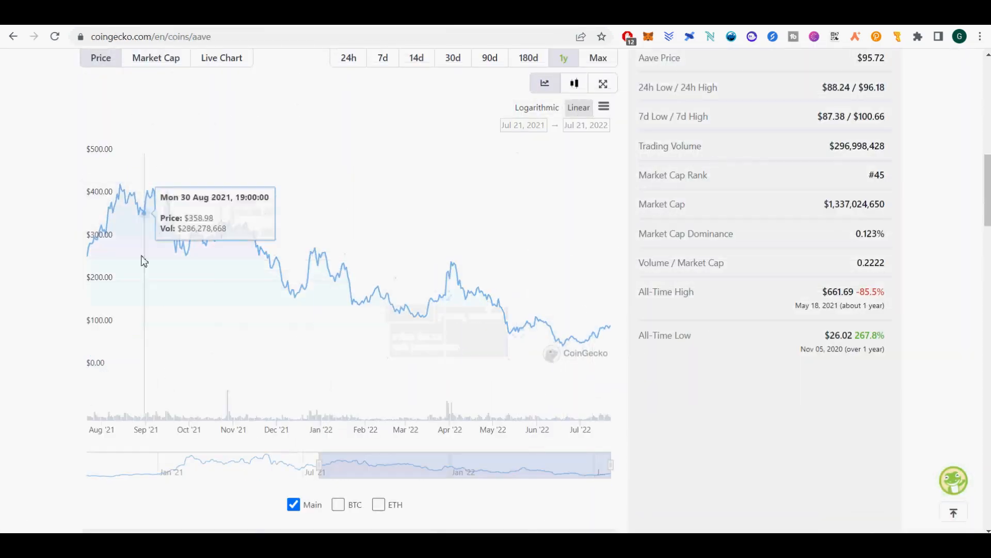
Switch CoinGecko's AAVE chart to full history and scroll over the price statistics
{"action": "left_click", "coordinate": [597, 57]}
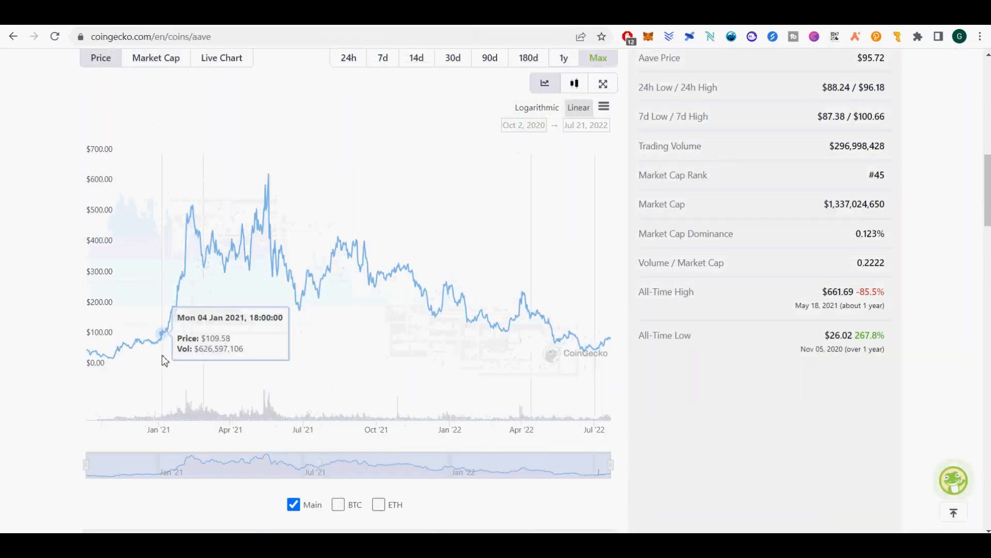
{"action": "scroll", "scroll_direction": "up", "scroll_amount": 3}
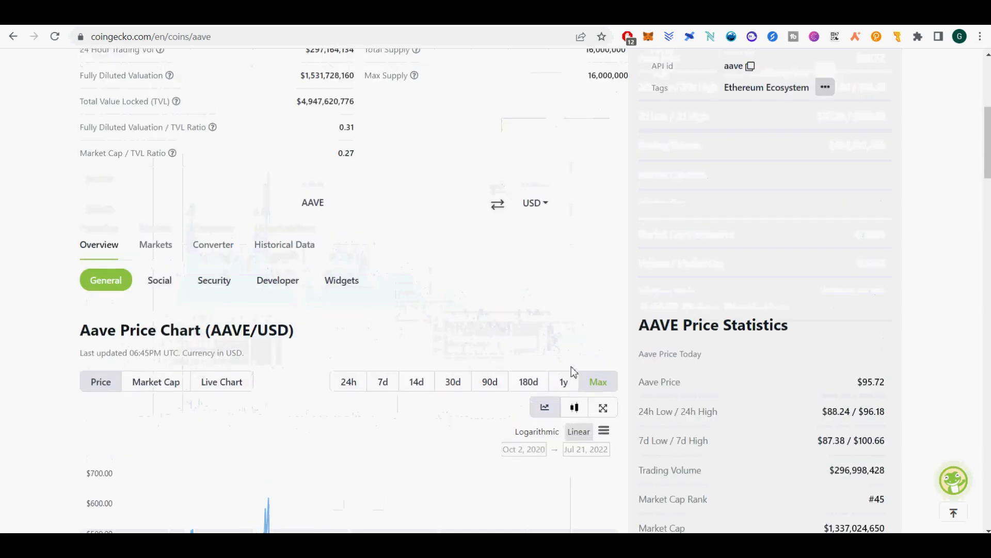
{"action": "scroll", "scroll_direction": "down", "scroll_amount": 3}
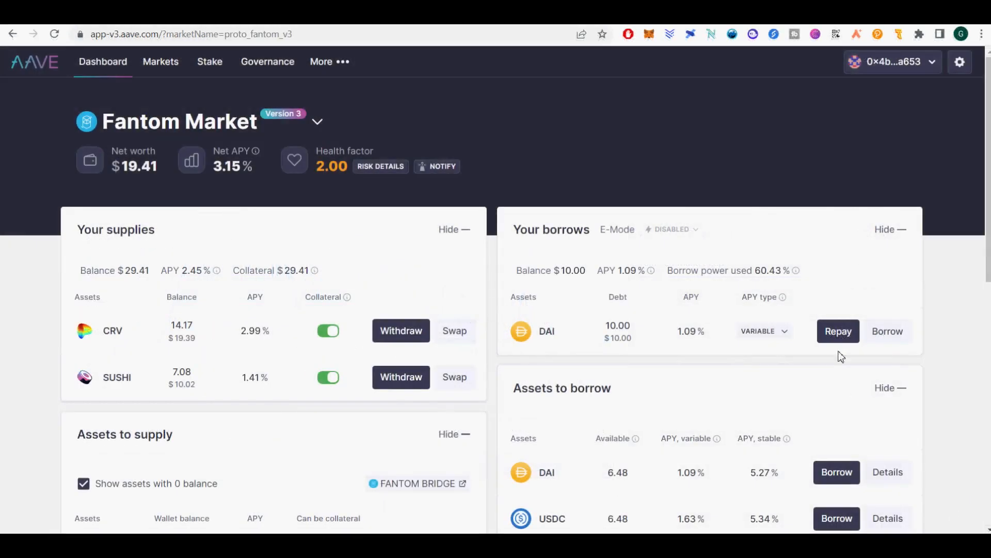
Start repaying the DAI debt and choose to repay with supplied collateral
{"action": "left_click", "coordinate": [838, 331]}
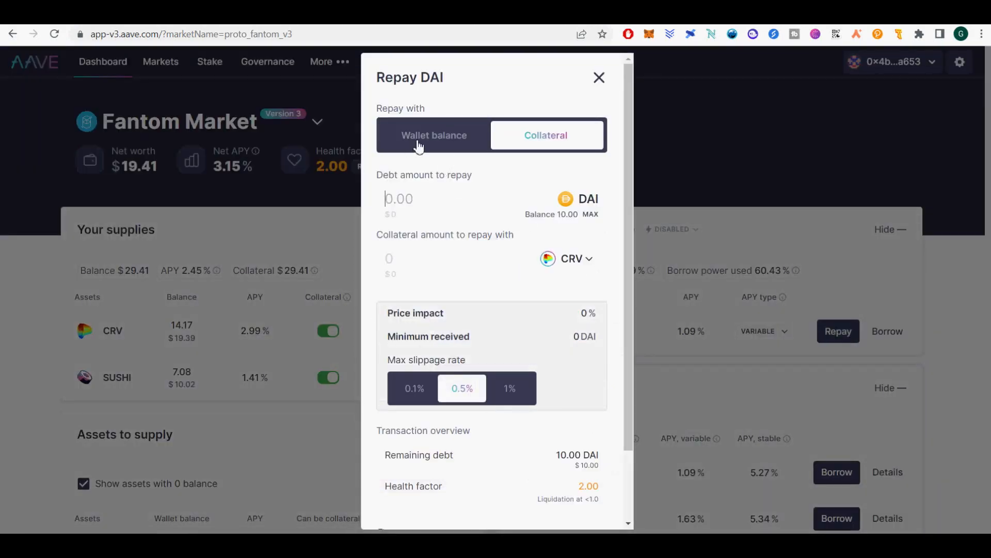
{"action": "left_click", "coordinate": [434, 135]}
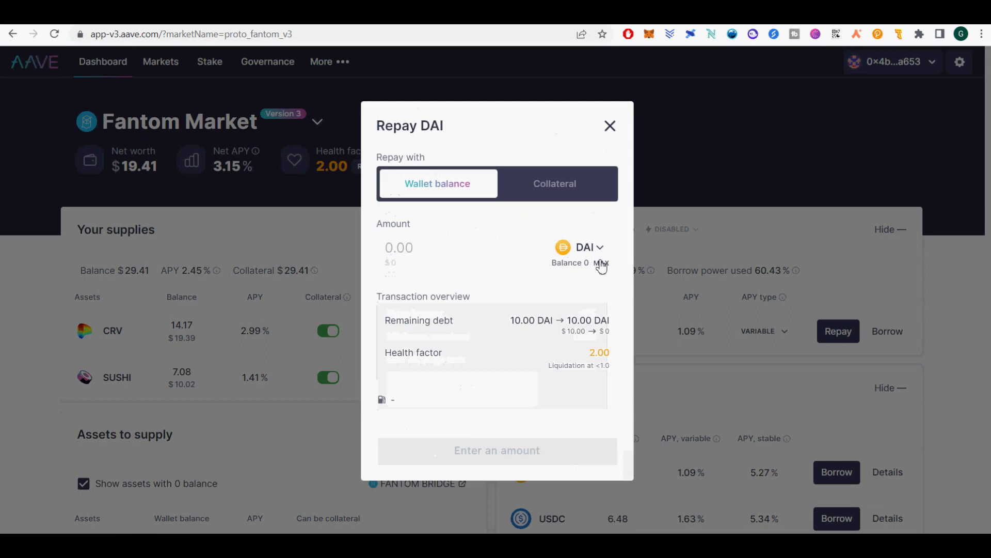
{"action": "left_click", "coordinate": [582, 247]}
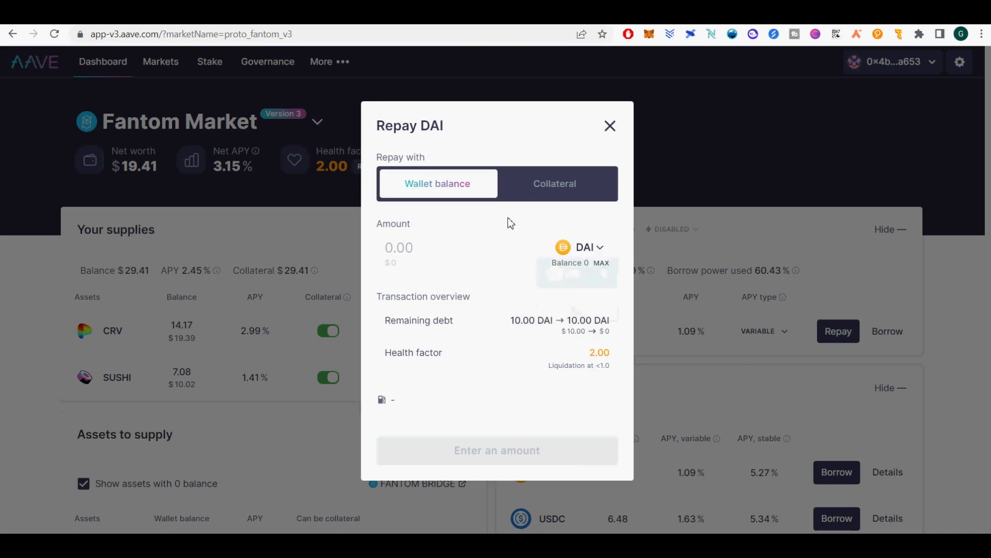
{"action": "left_click", "coordinate": [554, 183]}
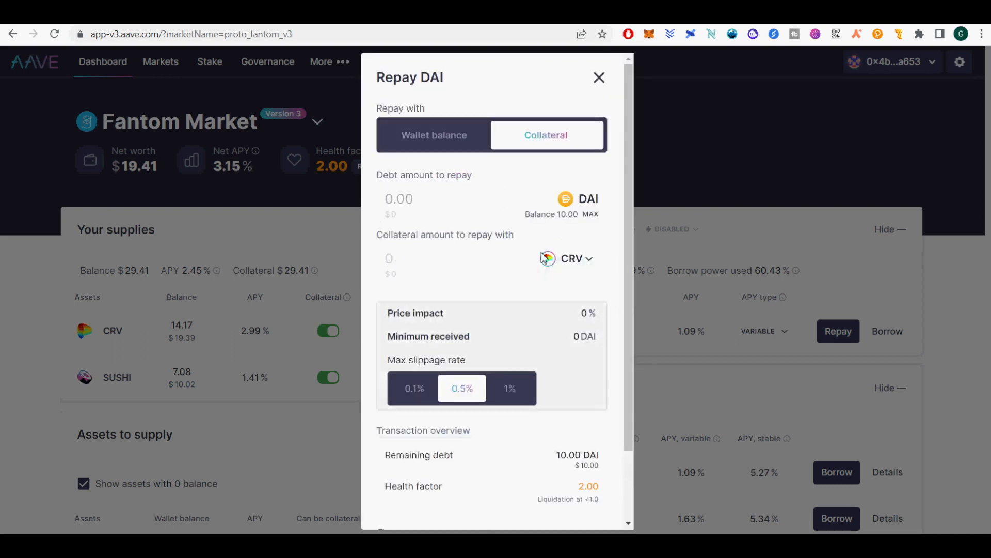
{"action": "type", "text": "1"}
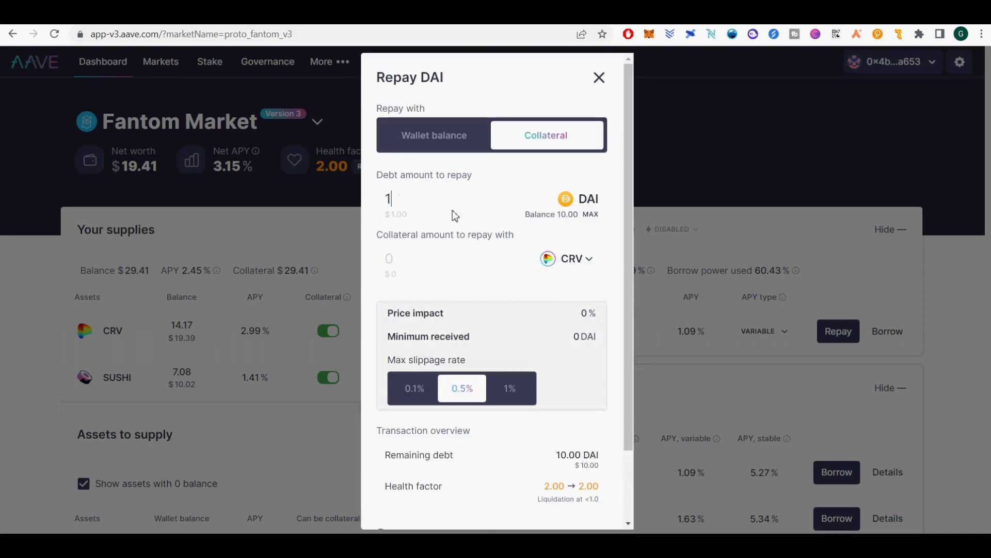
Fill in the full 10.03 DAI debt using CRV collateral and begin approval
{"action": "left_click", "coordinate": [590, 214]}
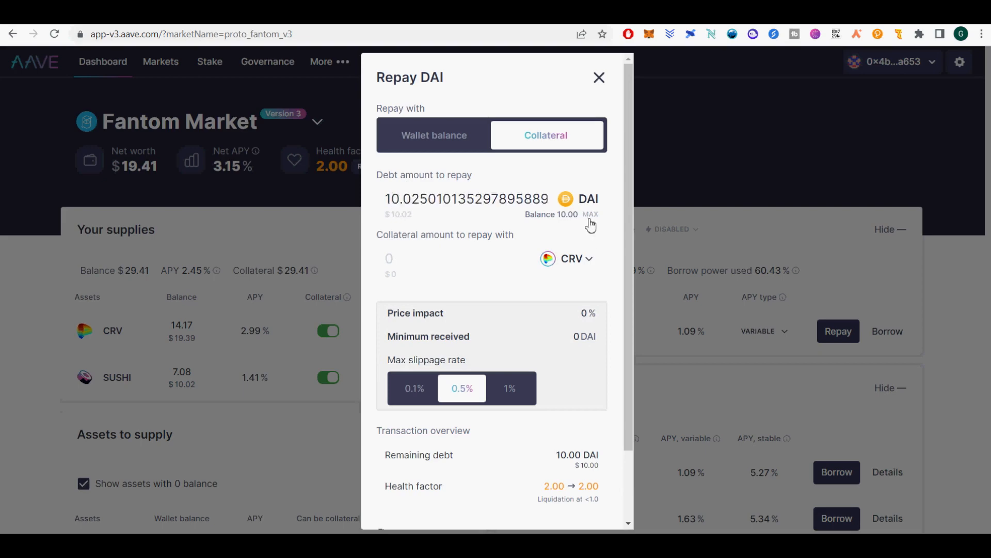
{"action": "left_click", "coordinate": [591, 214]}
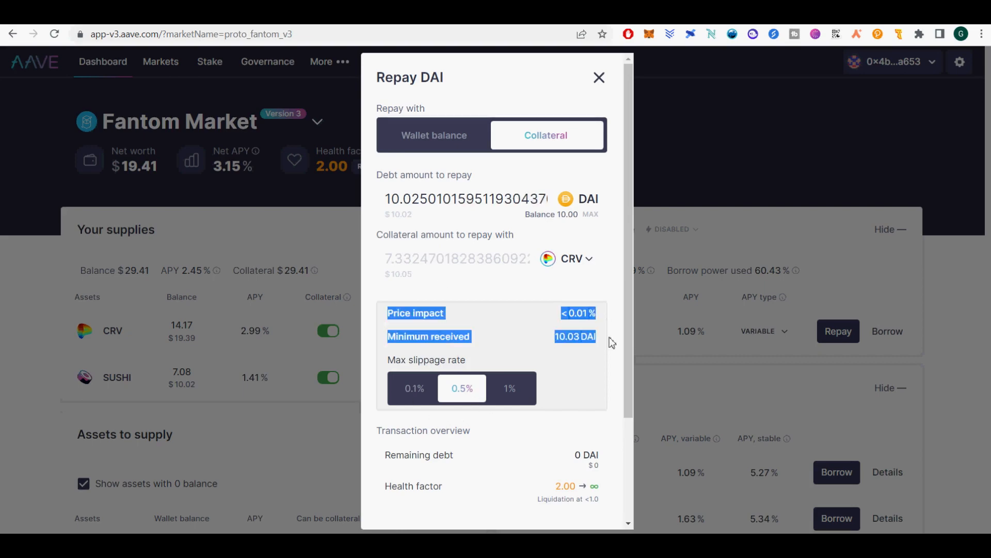
{"action": "scroll", "scroll_direction": "down", "scroll_amount": 3}
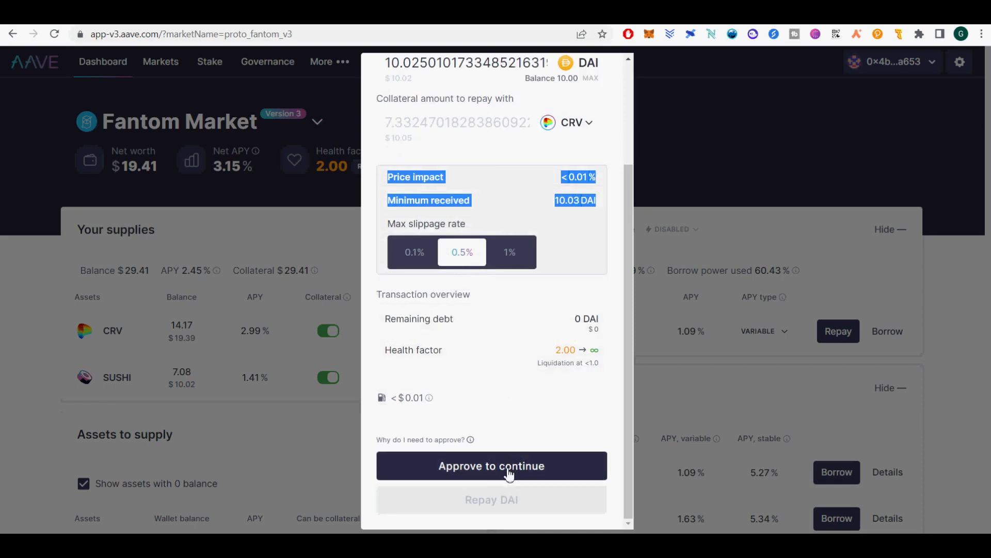
{"action": "mouse_move", "coordinate": [502, 510]}
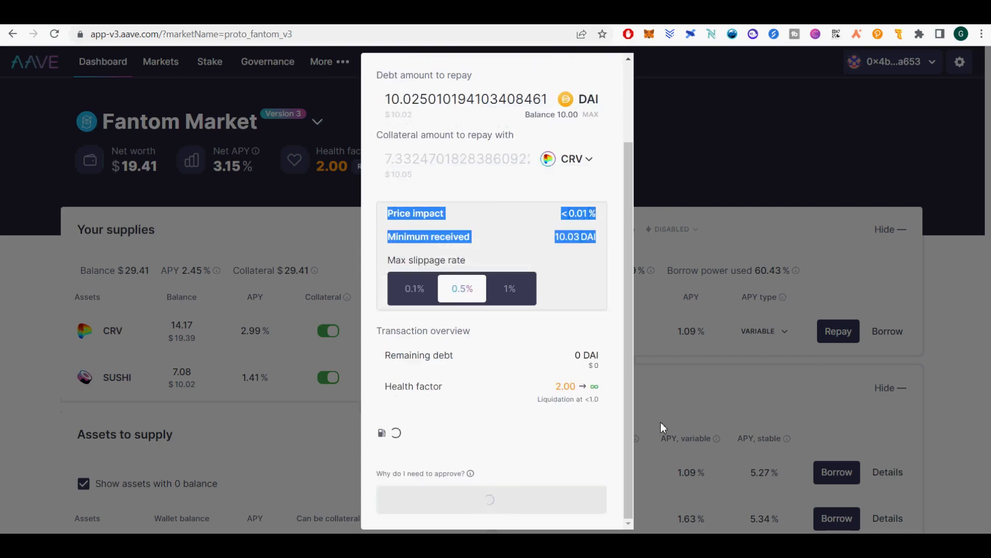
{"action": "scroll", "scroll_direction": "down", "scroll_amount": 3}
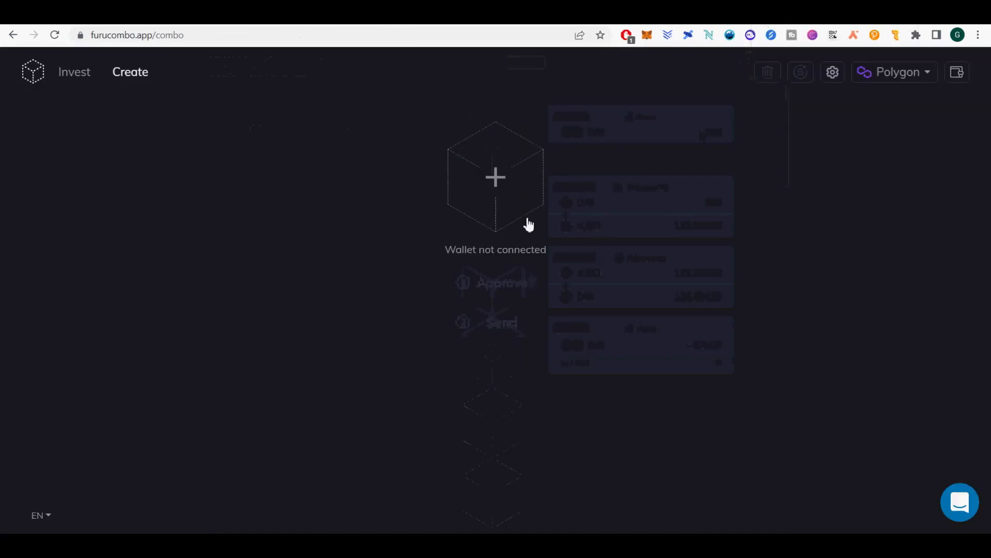
Add a new cube on Furucombo's Create page and scroll through Aave's actions
{"action": "left_click", "coordinate": [495, 177]}
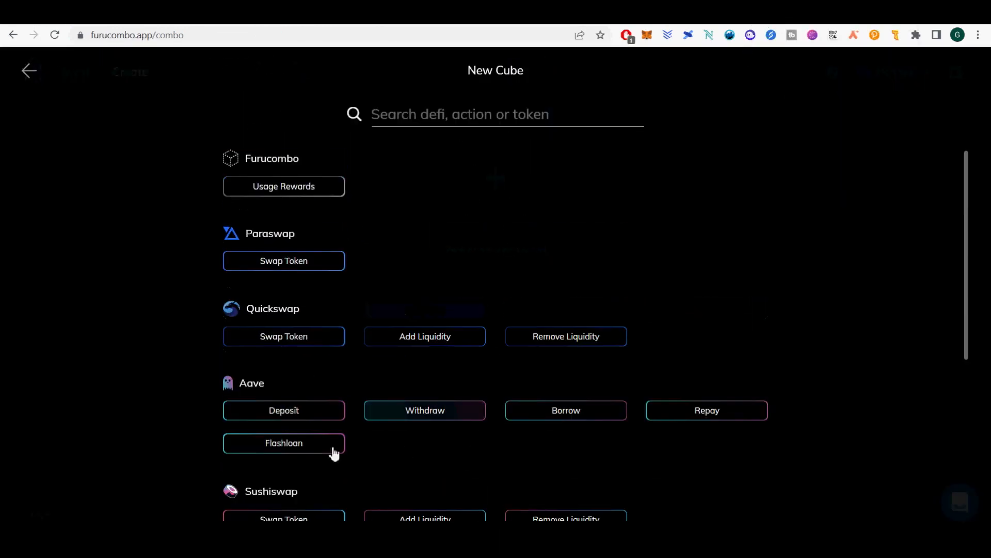
{"action": "scroll", "scroll_direction": "down", "scroll_amount": 3}
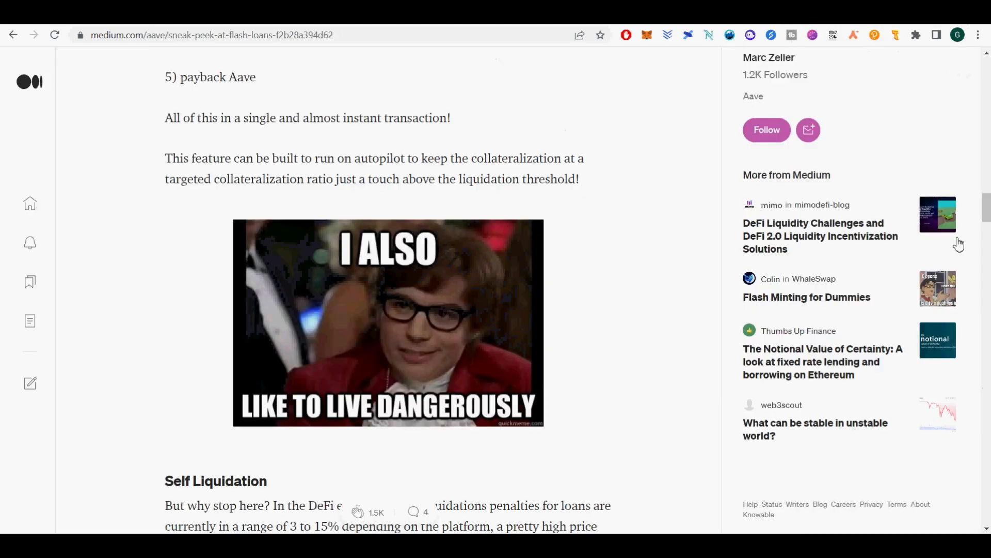
Read through the flash-loan article's arbitrage and collateral swap examples
{"action": "scroll", "scroll_direction": "up", "scroll_amount": 3}
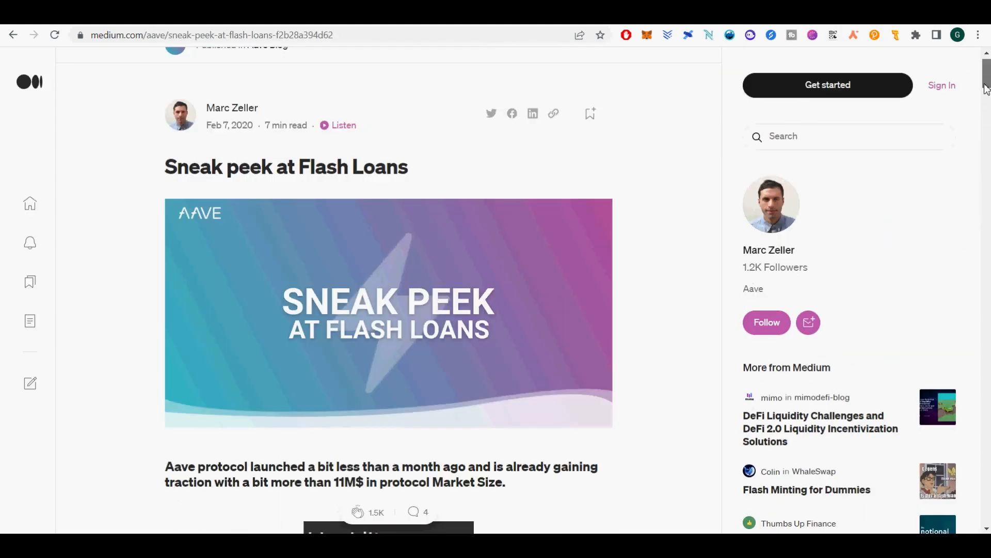
{"action": "scroll", "scroll_direction": "down", "scroll_amount": 3}
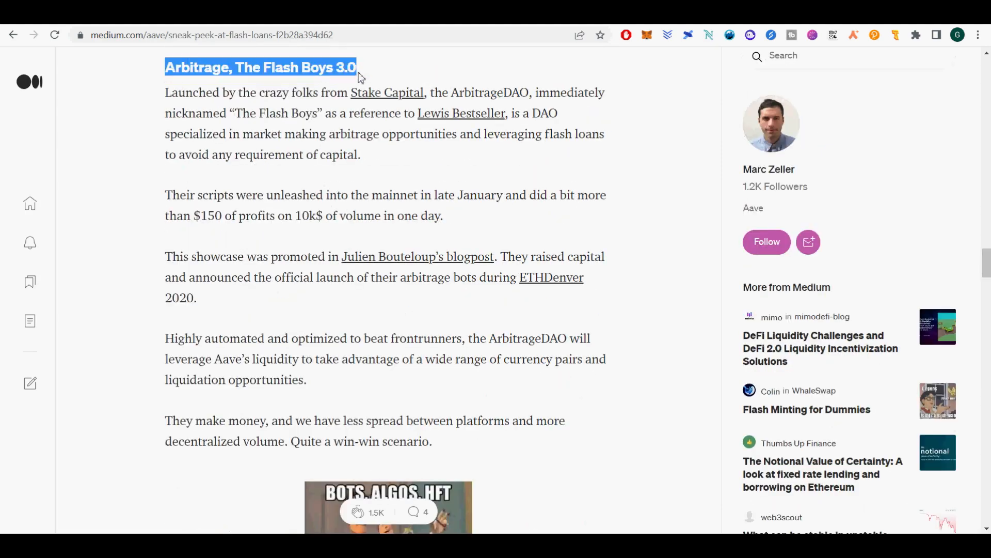
{"action": "scroll", "scroll_direction": "down", "scroll_amount": 3}
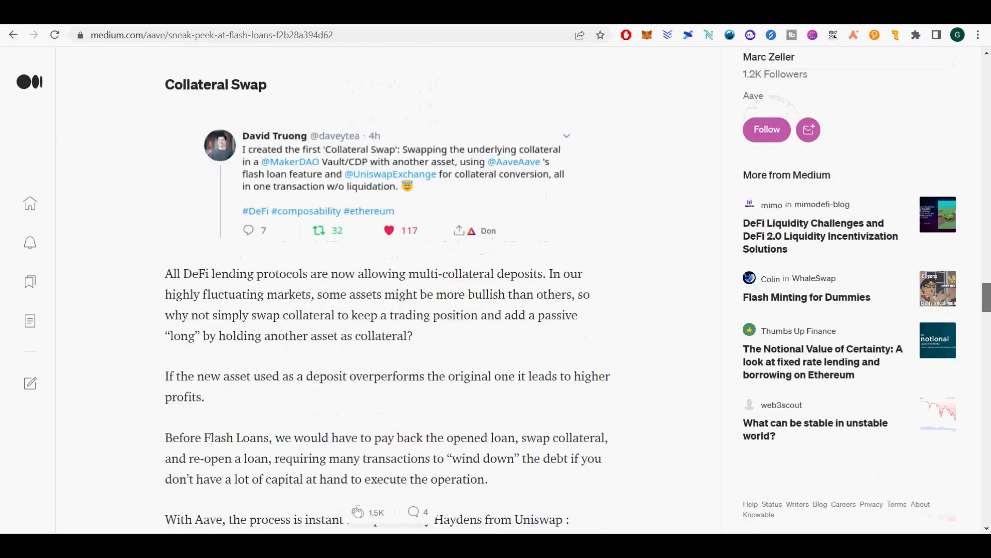
{"action": "scroll", "scroll_direction": "down", "scroll_amount": 3}
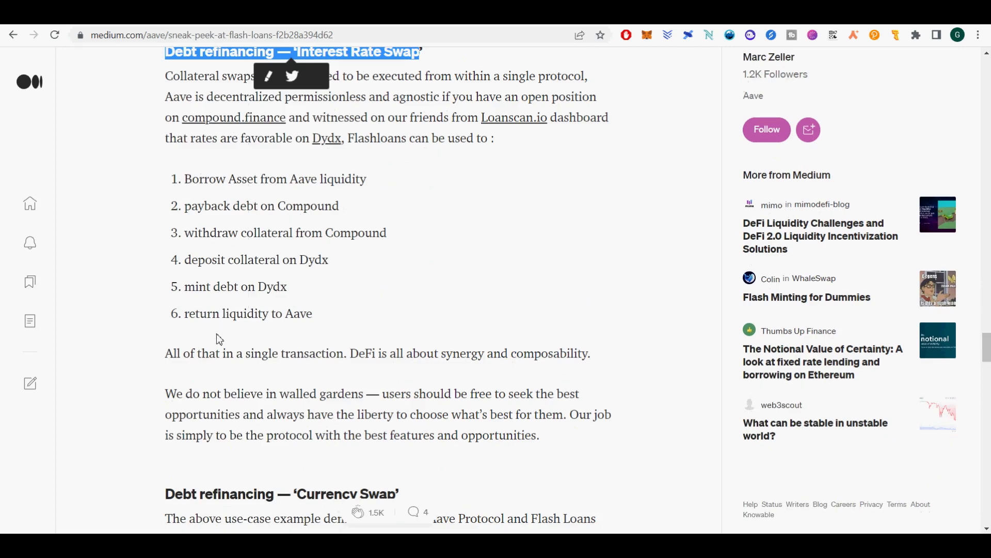
Highlight the six Interest Rate Swap steps and seven Currency Swap steps
{"action": "left_click_drag", "start_coordinate": [184, 178], "coordinate": [312, 313]}
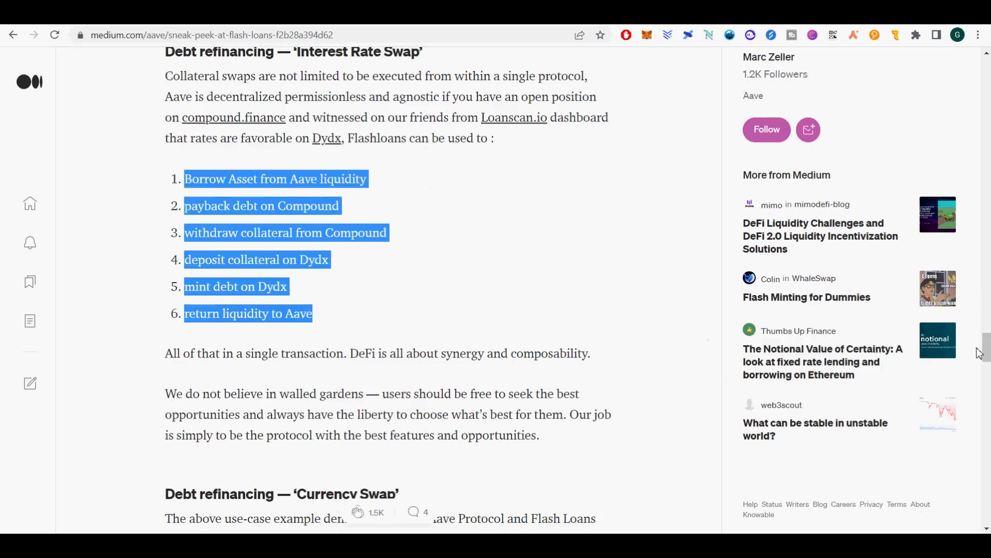
{"action": "scroll", "scroll_direction": "down", "scroll_amount": 3}
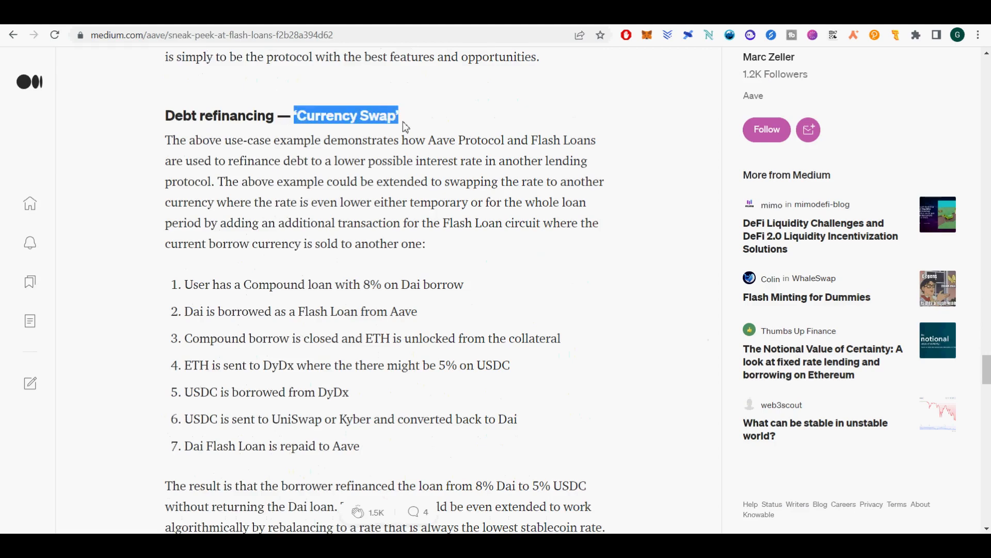
{"action": "left_click_drag", "start_coordinate": [183, 284], "coordinate": [359, 446]}
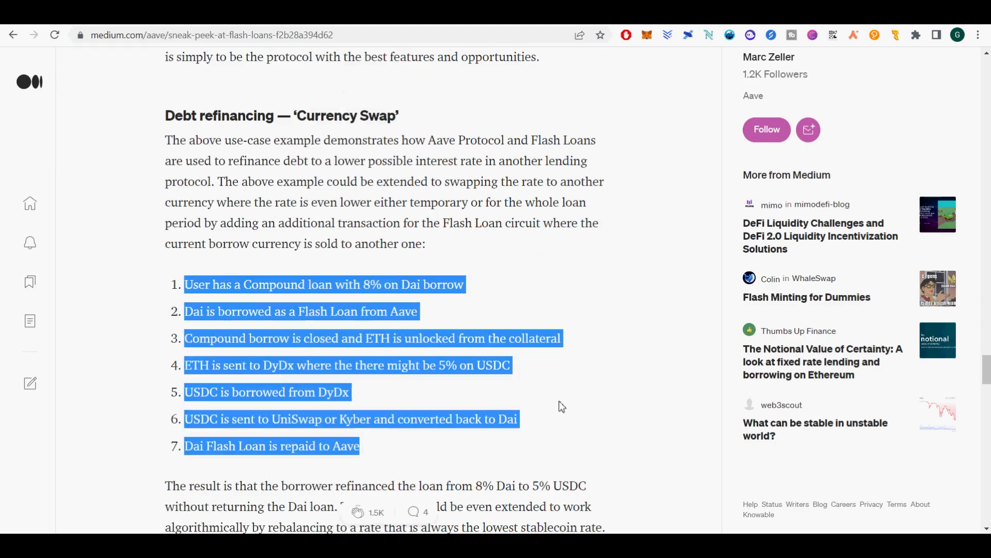
{"action": "scroll", "scroll_direction": "down", "scroll_amount": 3}
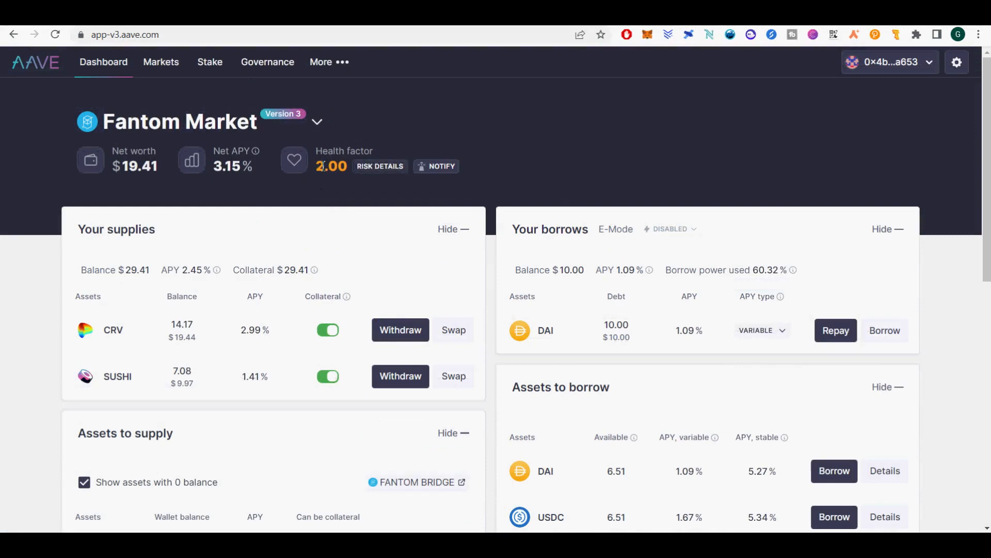
{"action": "mouse_move", "coordinate": [442, 166]}
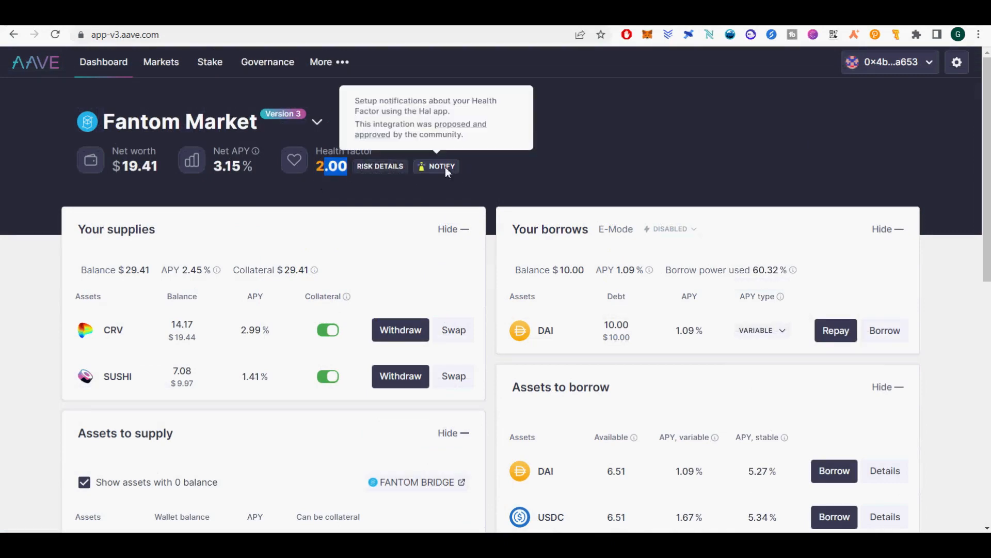
Start a HAL alert from the Health factor NOTIFY badge, triggering below 2
{"action": "left_click", "coordinate": [442, 165]}
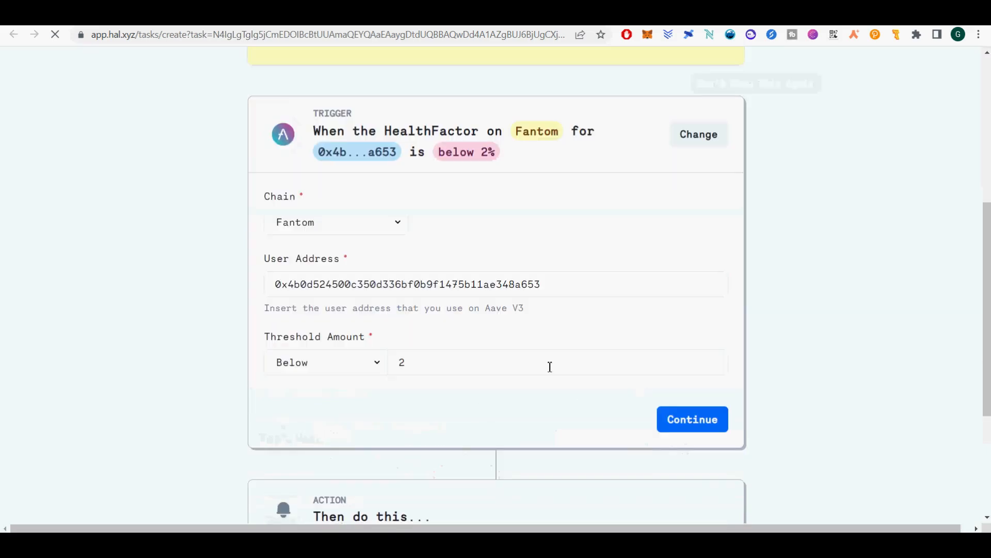
Change the Fantom health-factor trigger threshold from 2 to 1.2 and confirm it
{"action": "scroll", "scroll_direction": "down", "scroll_amount": 3}
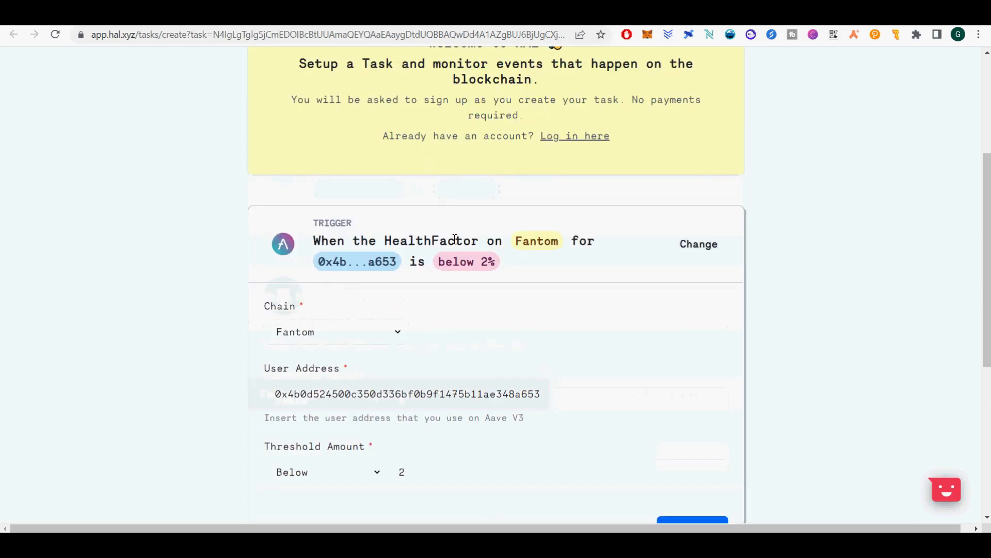
{"action": "type", "text": "1"}
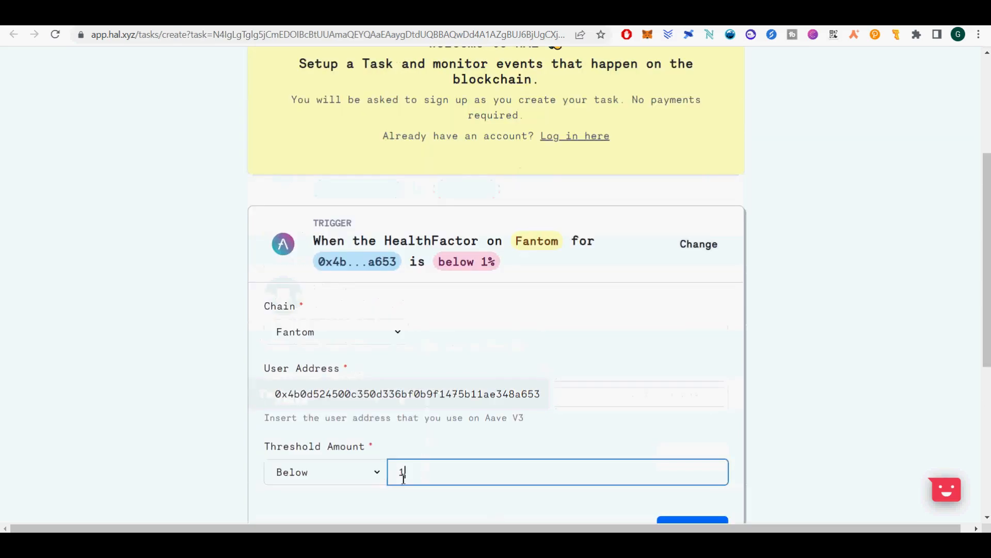
{"action": "type", "text": ".2"}
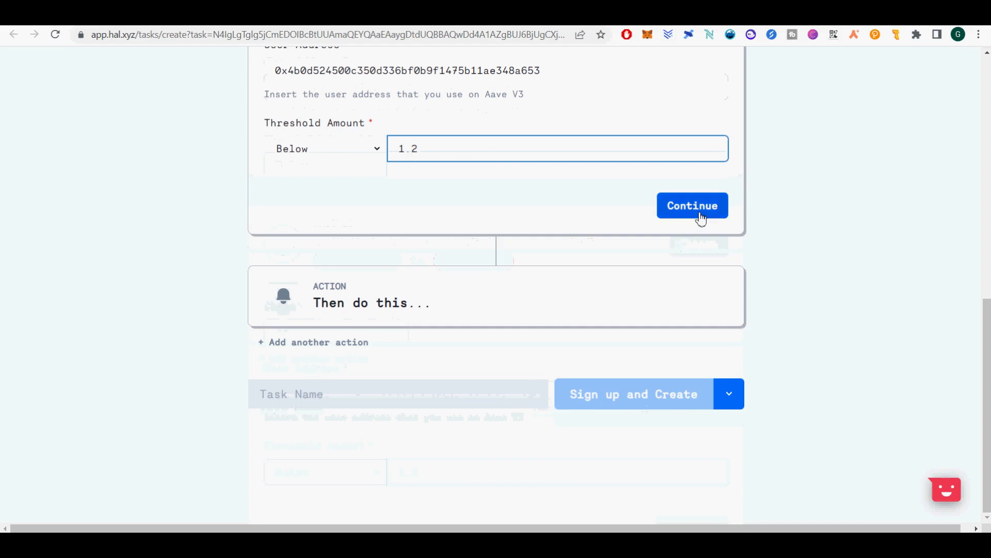
{"action": "left_click", "coordinate": [692, 205]}
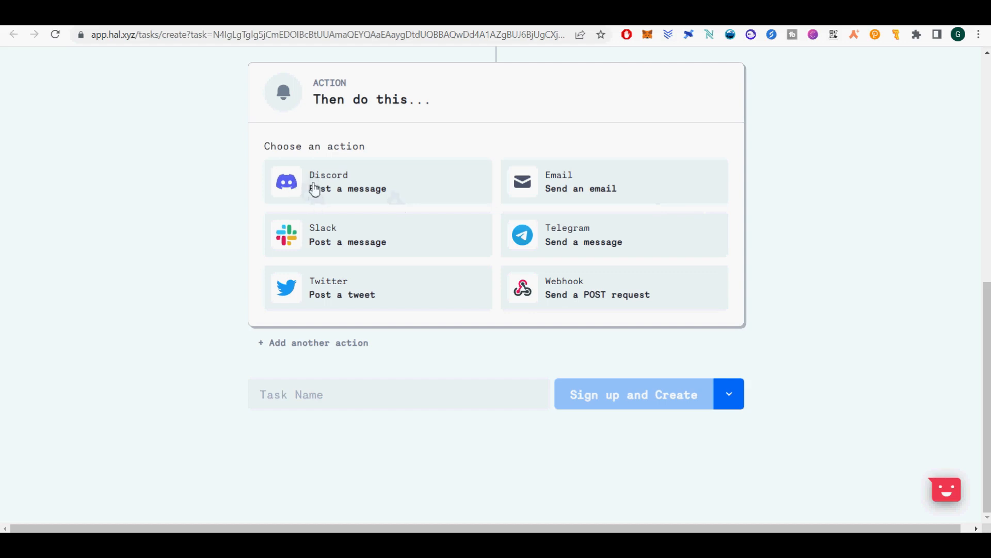
{"action": "mouse_move", "coordinate": [335, 197]}
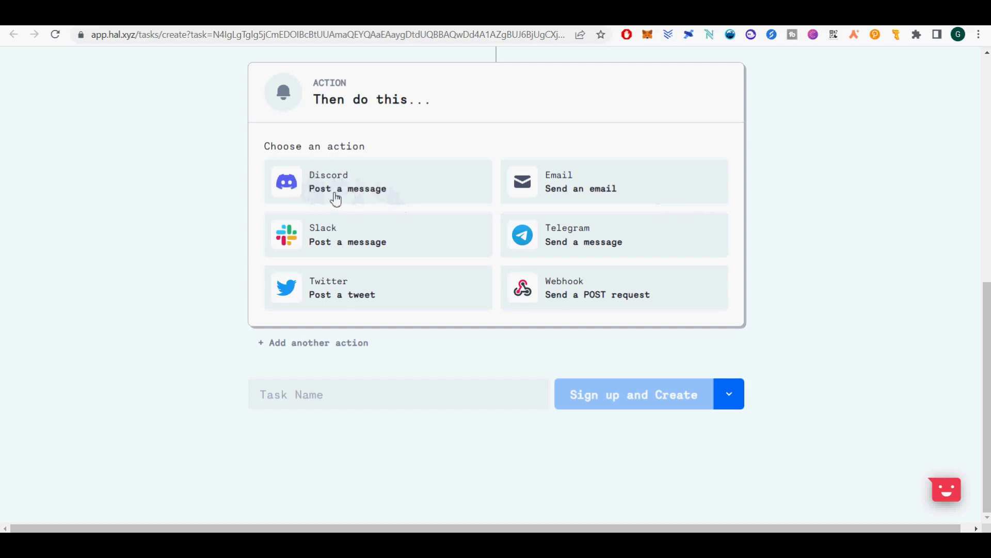
{"action": "mouse_move", "coordinate": [346, 292]}
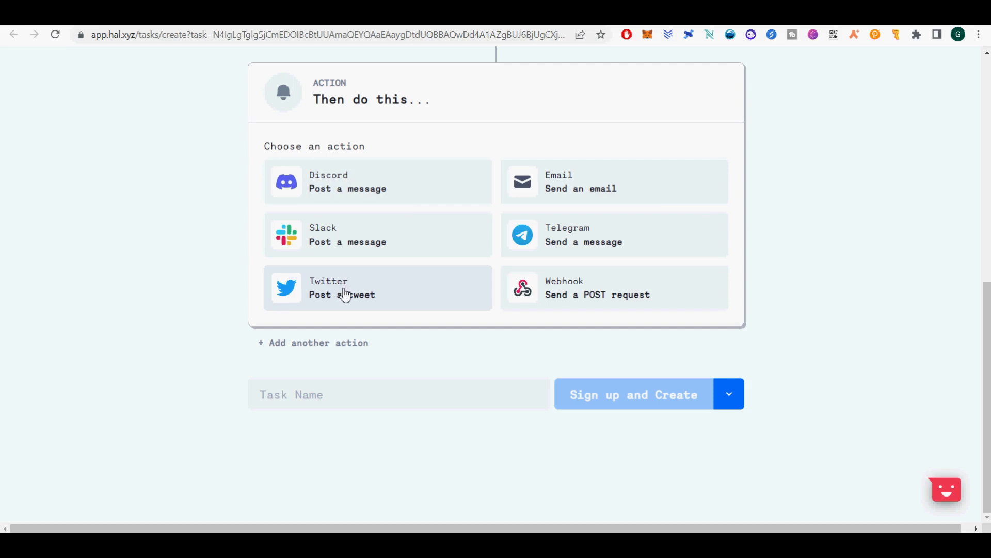
{"action": "mouse_move", "coordinate": [575, 297]}
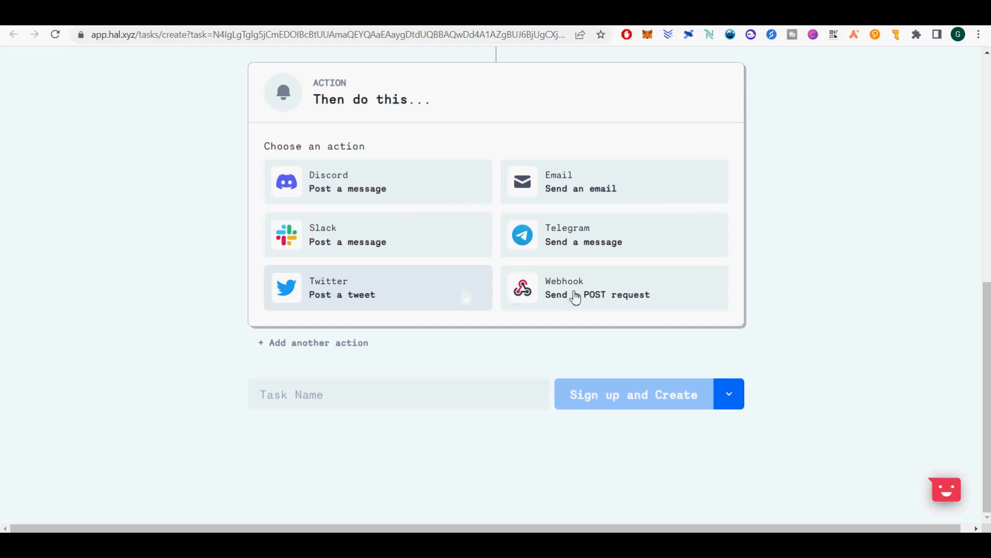
Make the alert send an email and type an AAVE Liquidation subject
{"action": "left_click", "coordinate": [612, 181]}
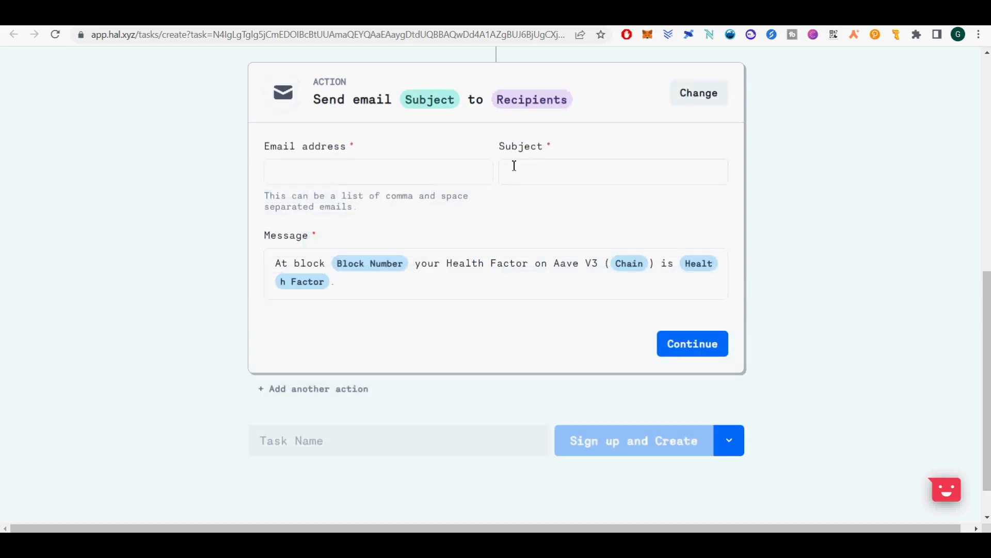
{"action": "left_click", "coordinate": [612, 172]}
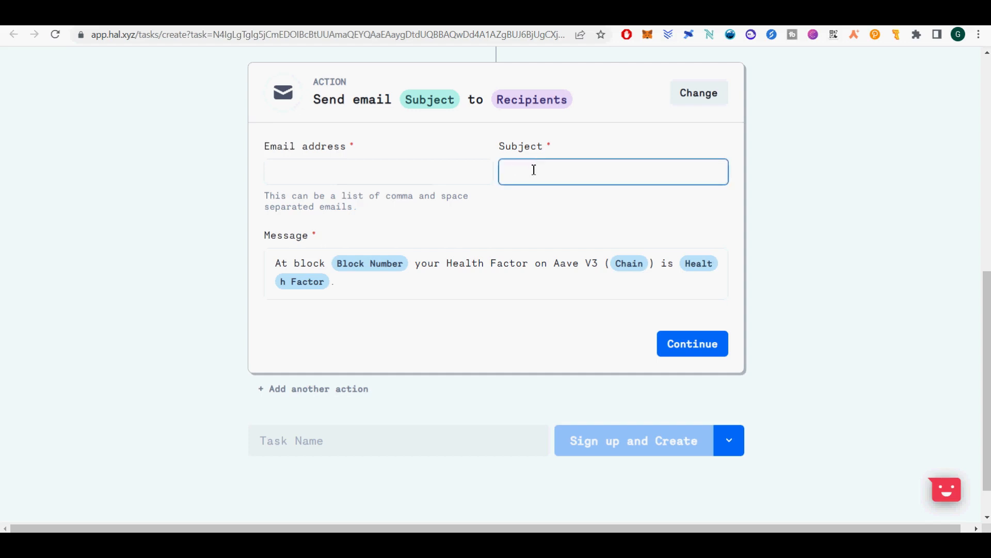
{"action": "type", "text": "AAVE R"}
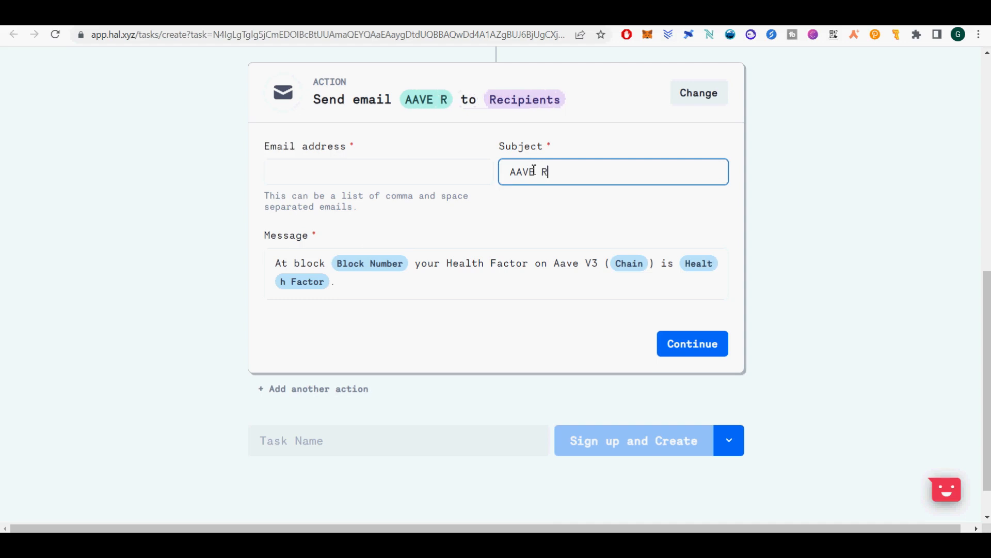
{"action": "key", "text": "Backspace"}
{"action": "type", "text": "i"}
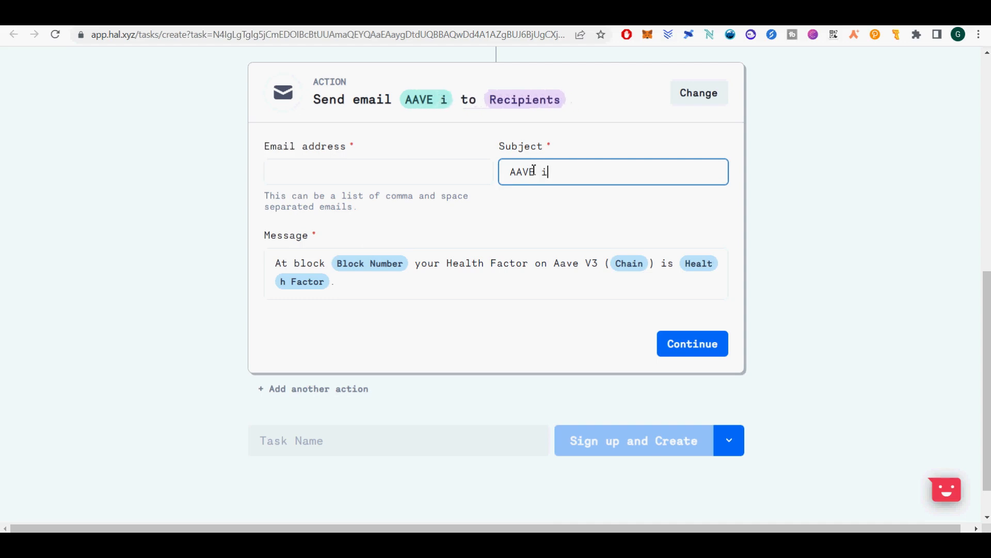
{"action": "type", "text": "Liqu"}
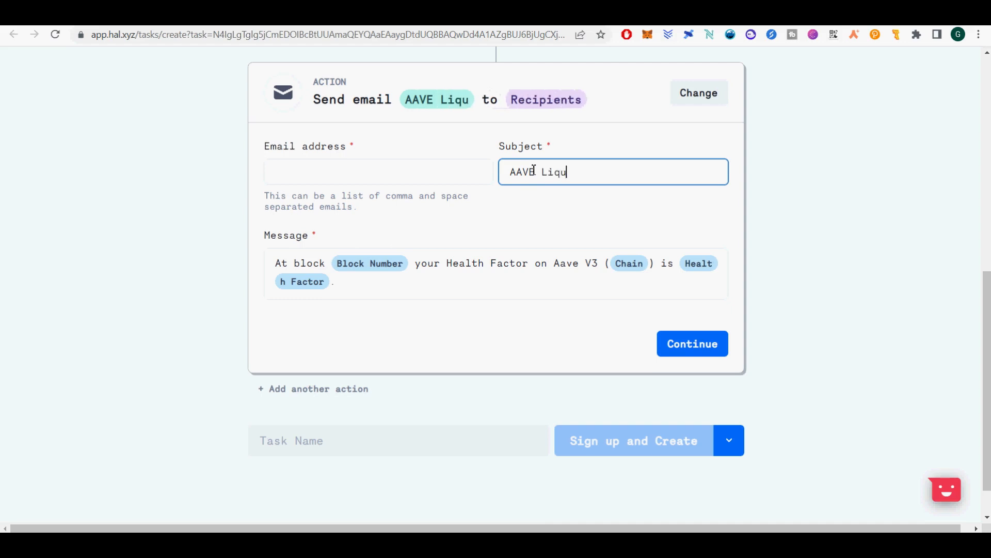
{"action": "type", "text": "idatio"}
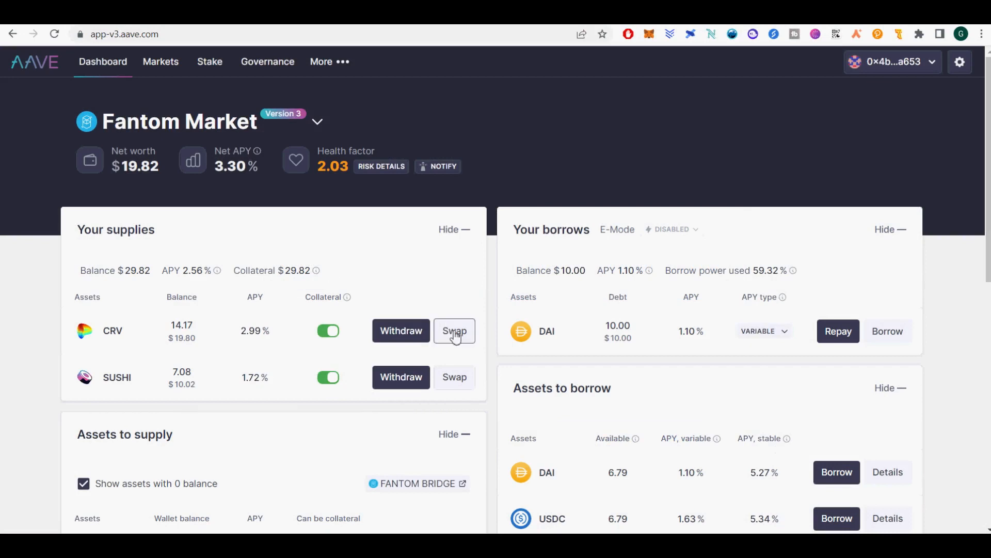
{"action": "left_click", "coordinate": [454, 330]}
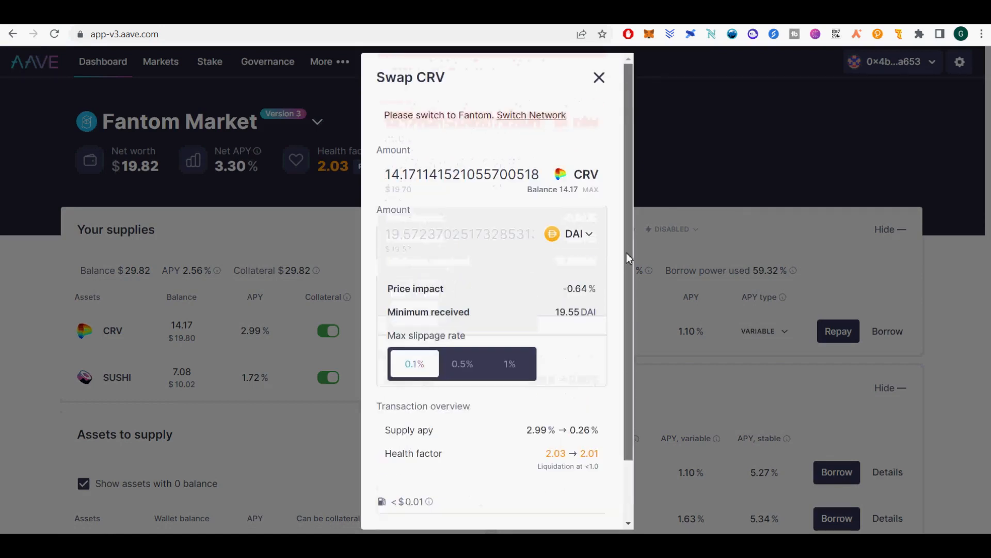
{"action": "left_click", "coordinate": [569, 234]}
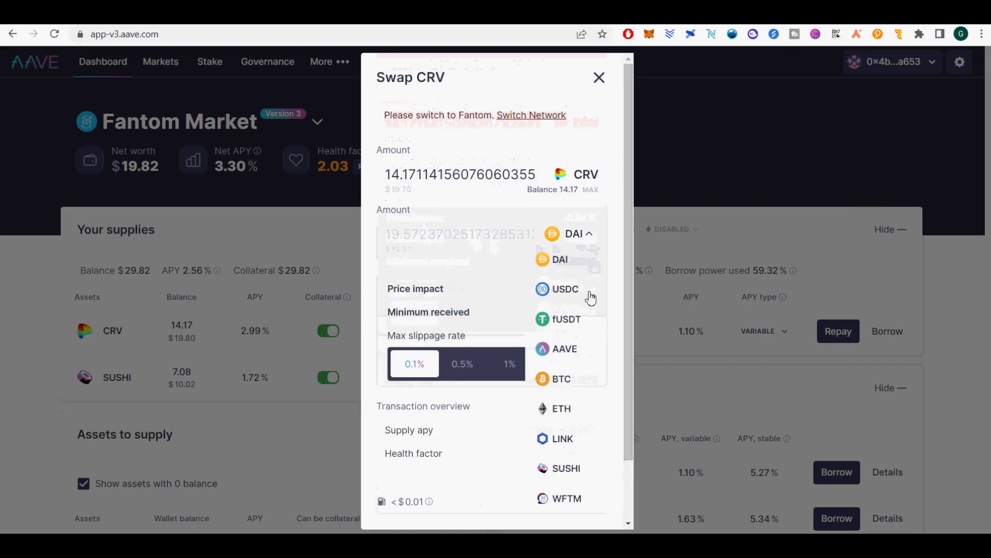
{"action": "left_click", "coordinate": [564, 349]}
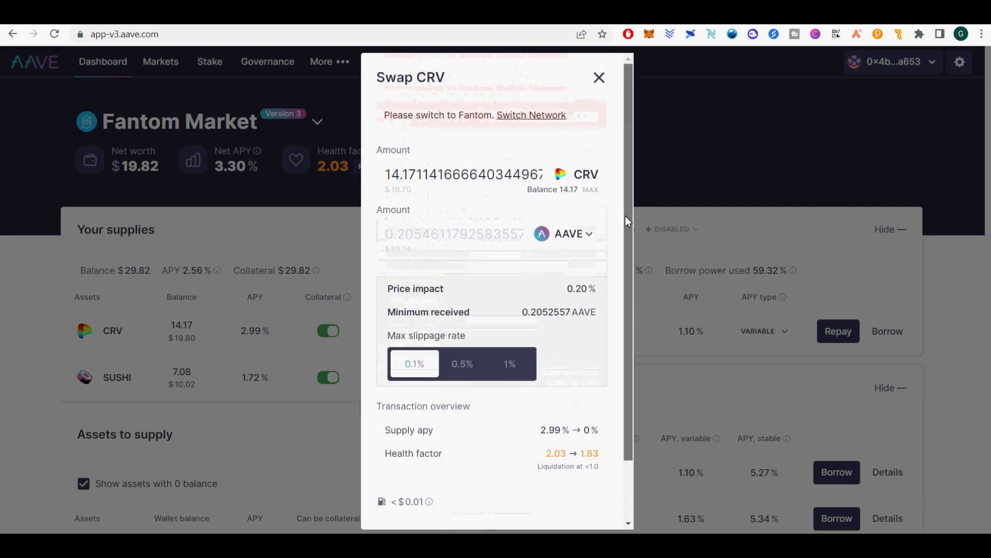
{"action": "scroll", "scroll_direction": "down", "scroll_amount": 3}
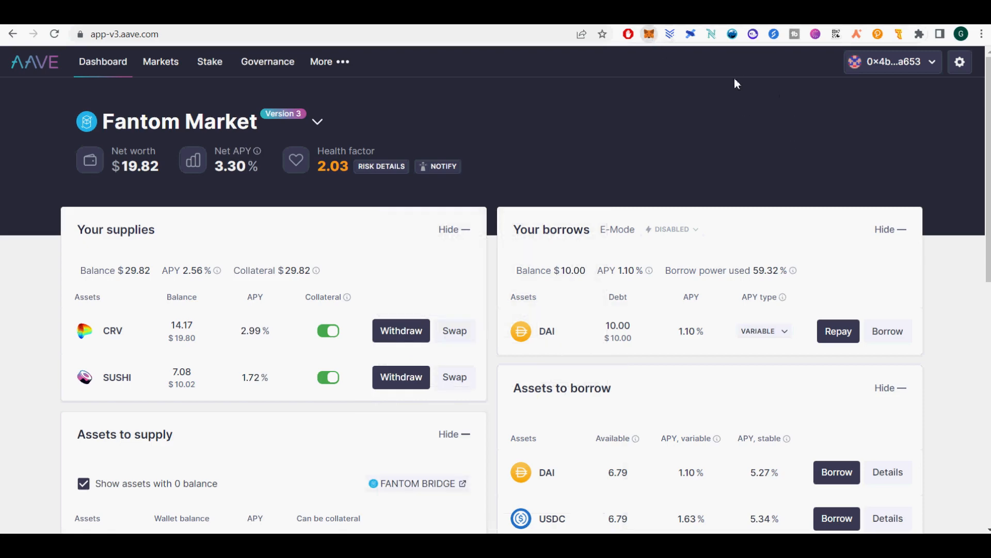
Check the wallet network, then start swapping supplied CRV with AAVE as the target token
{"action": "left_click", "coordinate": [648, 34]}
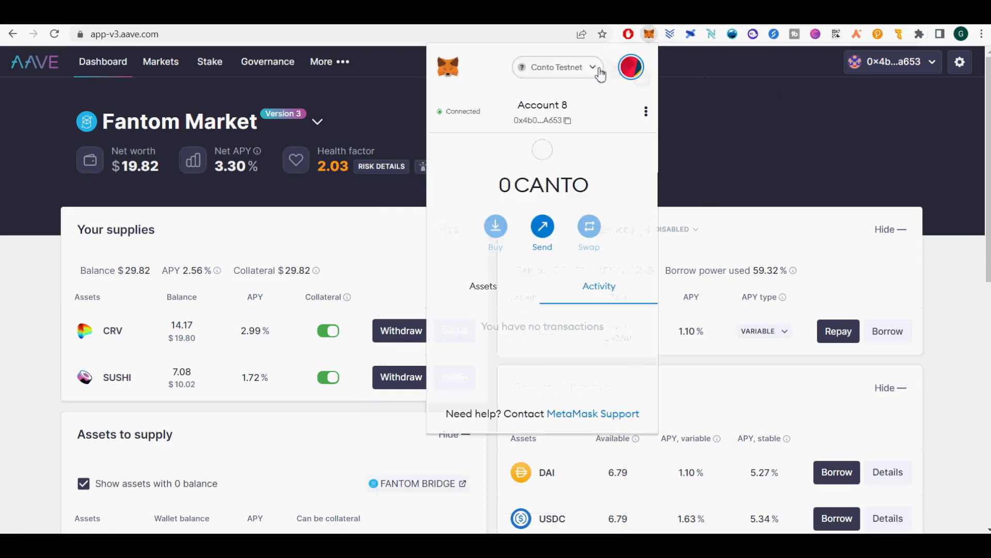
{"action": "left_click", "coordinate": [557, 67]}
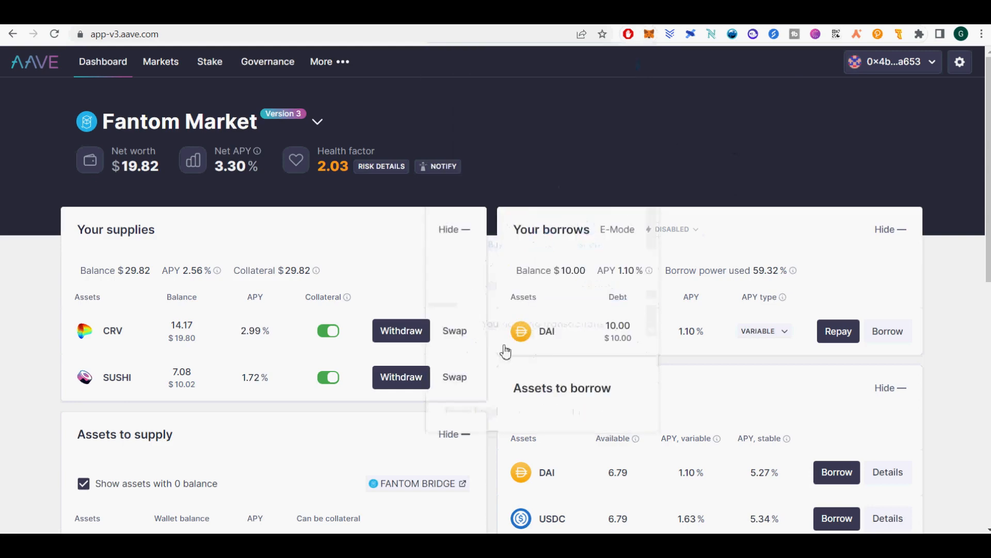
{"action": "left_click", "coordinate": [454, 330]}
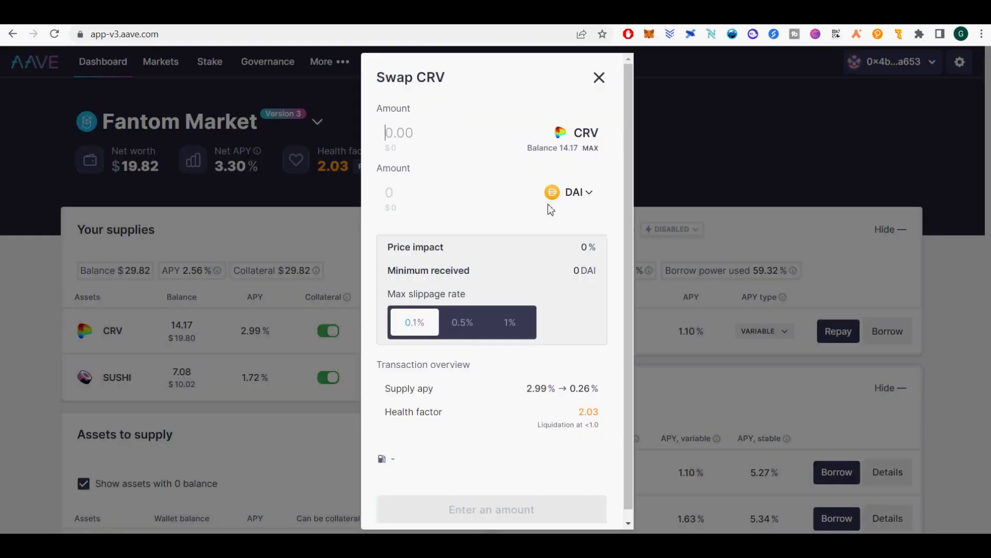
{"action": "left_click", "coordinate": [568, 192]}
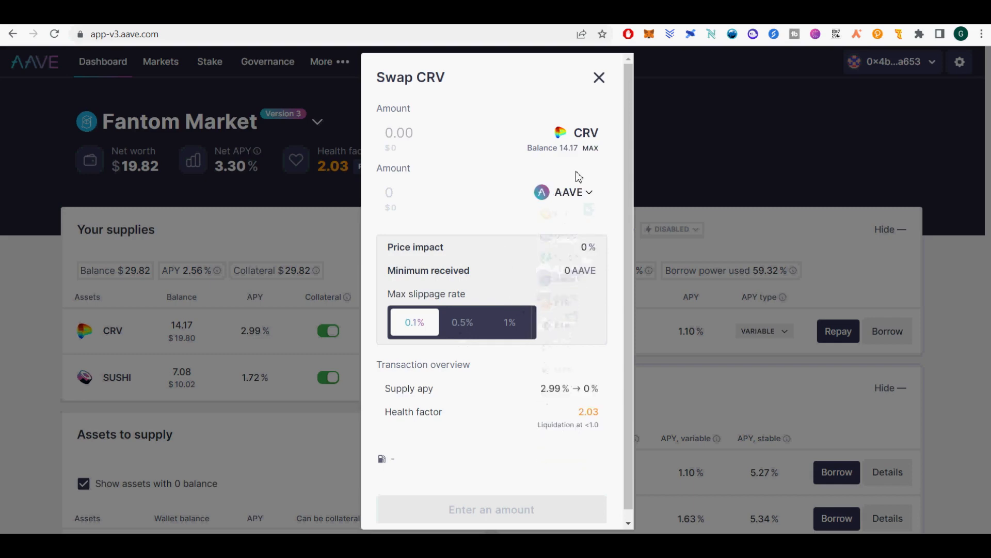
{"action": "left_click", "coordinate": [591, 147]}
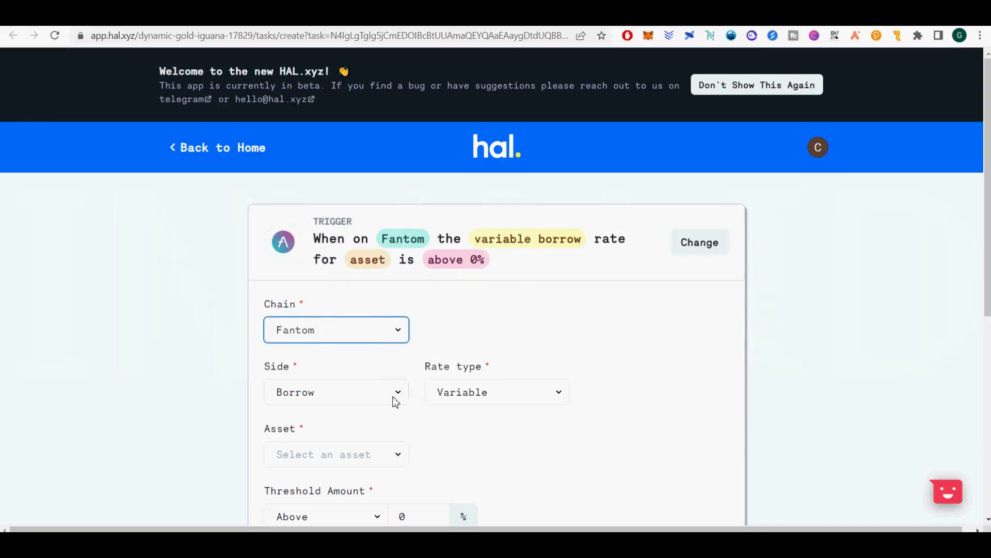
Watch DAI's Fantom variable borrow rate above a 2% threshold and confirm the trigger
{"action": "left_click", "coordinate": [496, 392]}
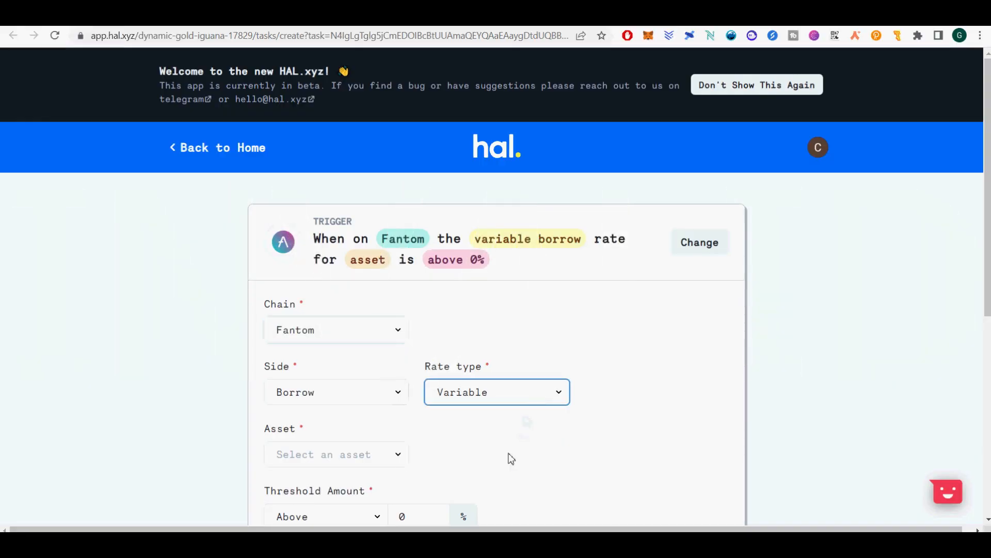
{"action": "left_click", "coordinate": [335, 454]}
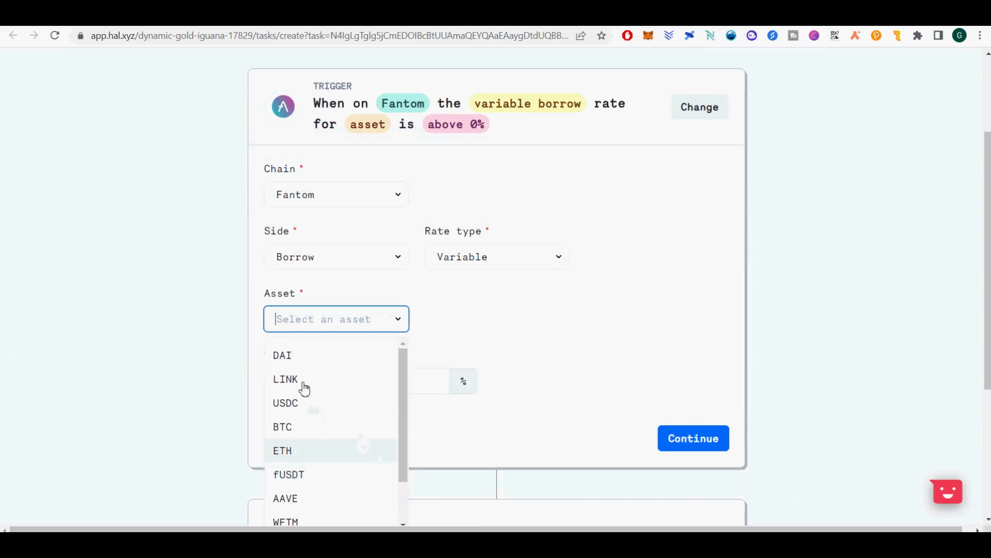
{"action": "left_click", "coordinate": [282, 354]}
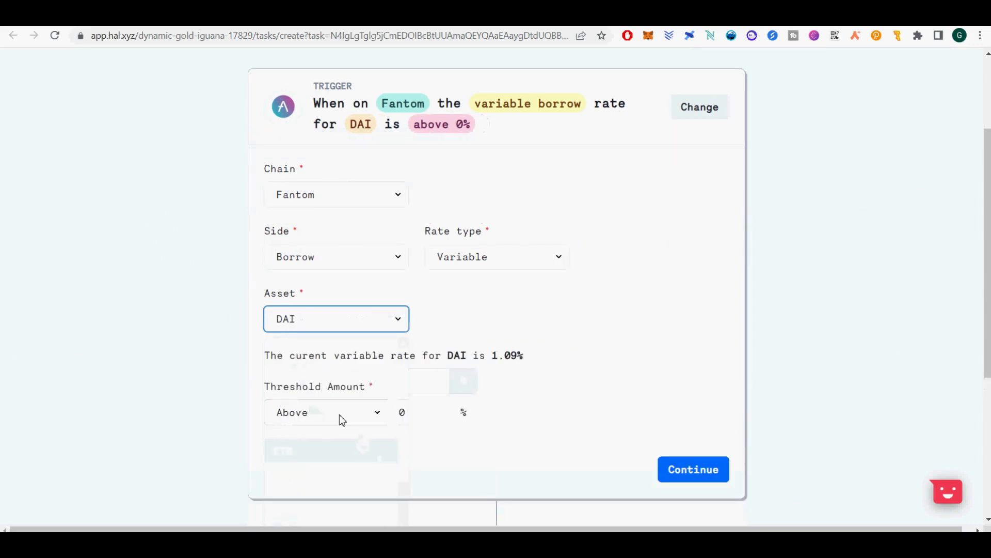
{"action": "left_click", "coordinate": [417, 412]}
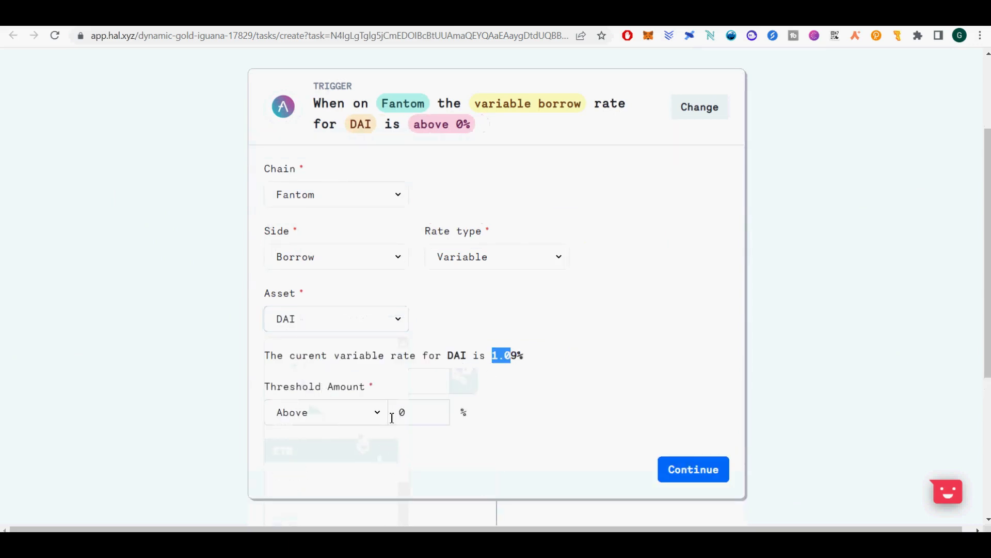
{"action": "left_click", "coordinate": [419, 412]}
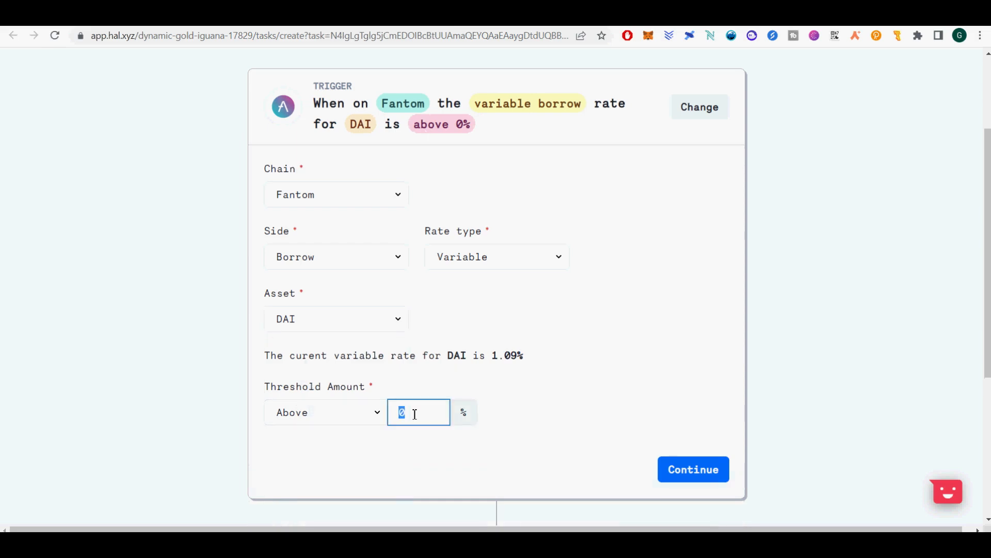
{"action": "type", "text": "2"}
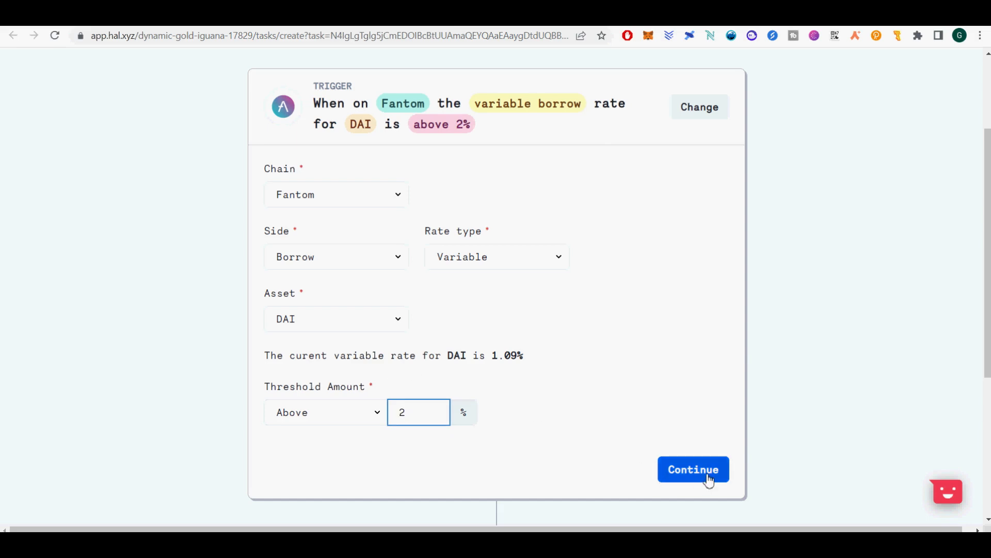
{"action": "left_click", "coordinate": [693, 470]}
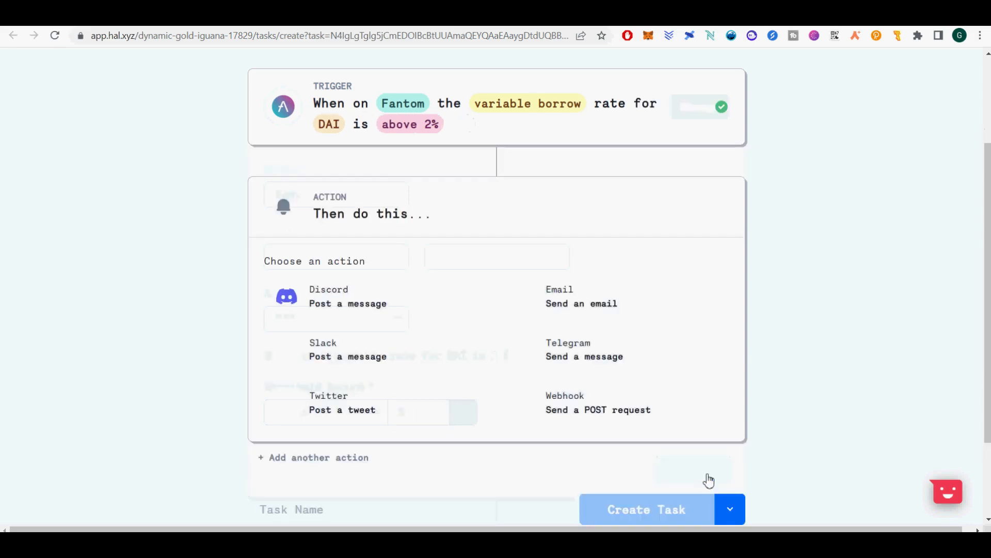
Choose the email action and begin the subject 'DAI Aave Borr'
{"action": "left_click", "coordinate": [580, 296]}
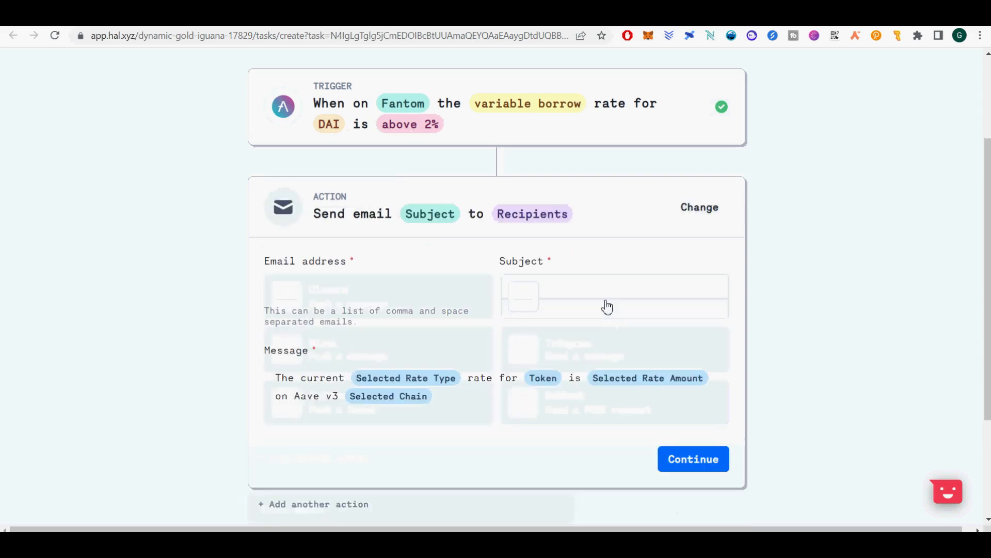
{"action": "left_click", "coordinate": [614, 286]}
{"action": "type", "text": "DAI Aave"}
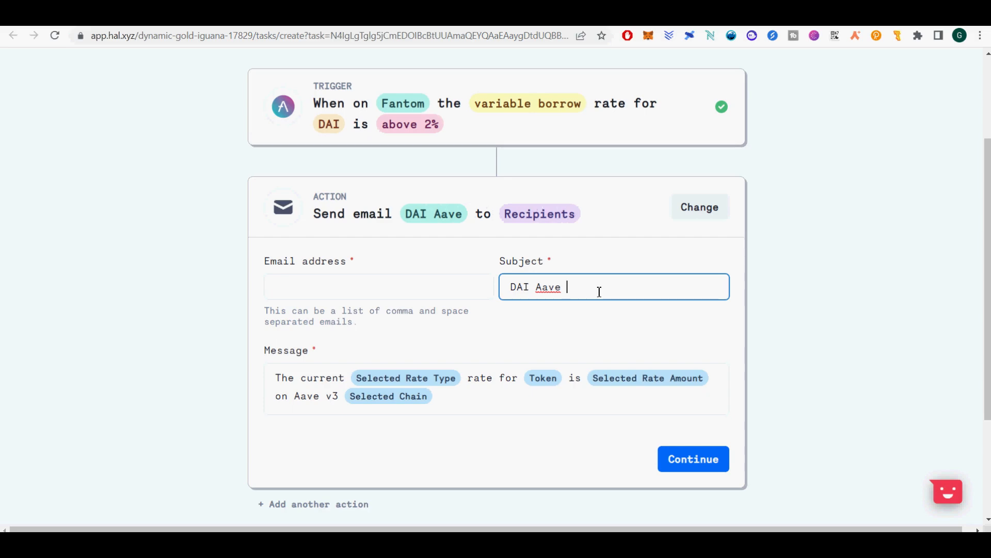
{"action": "type", "text": "Borr"}
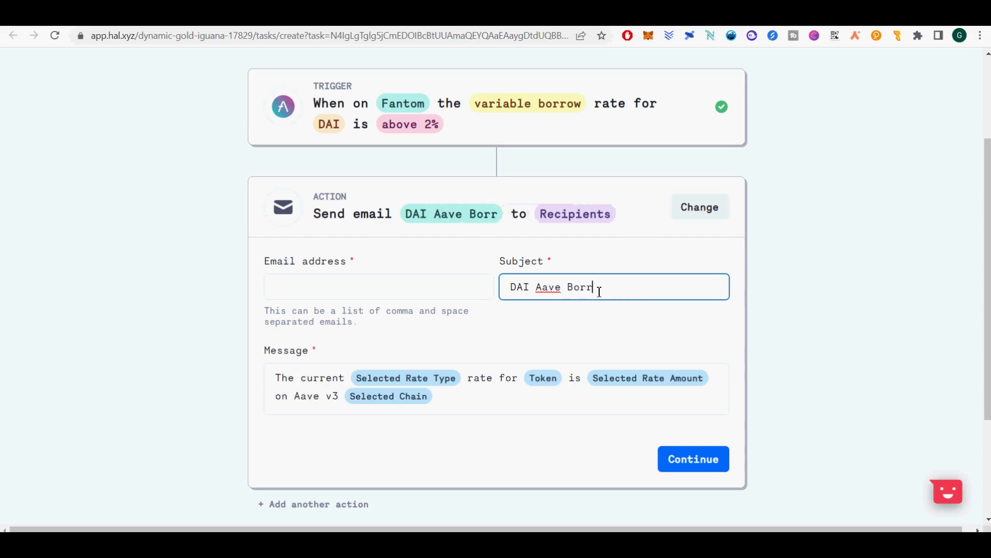